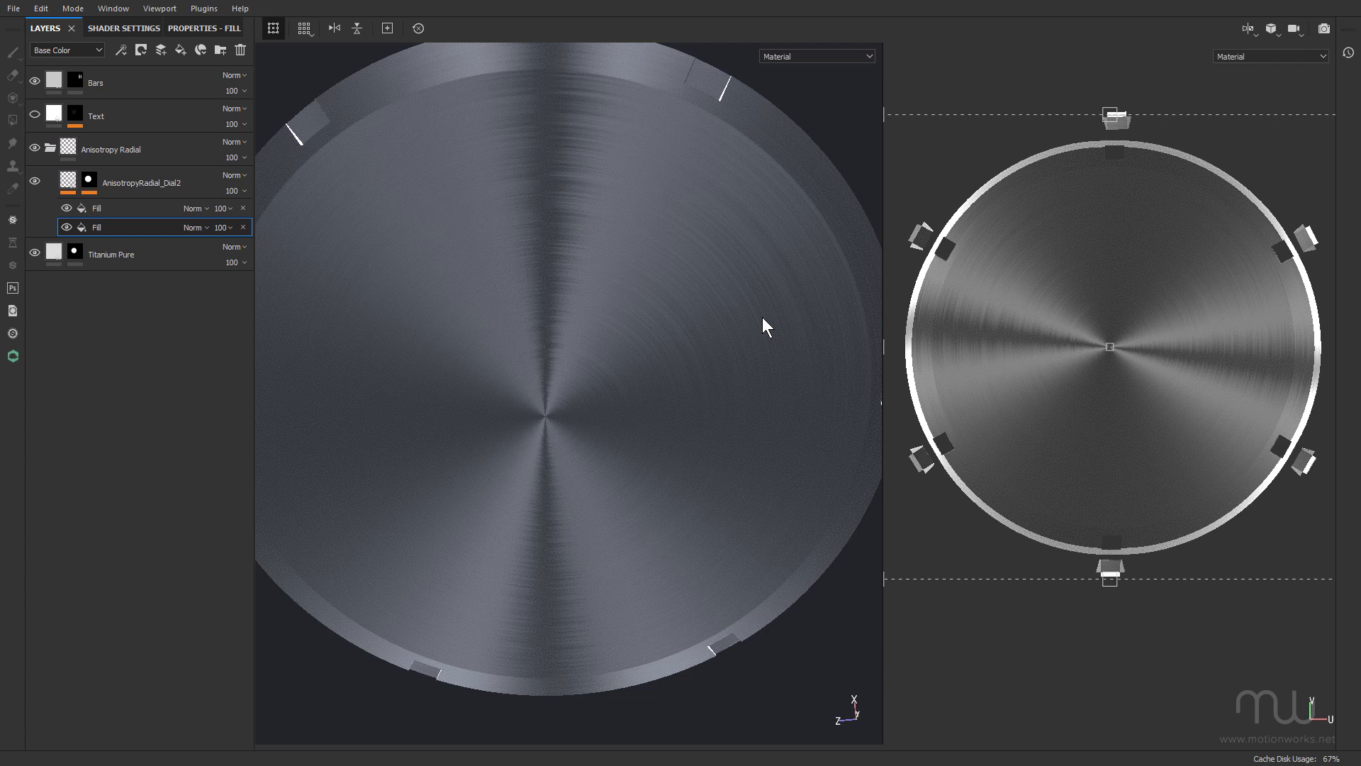
mouse_move(614, 305)
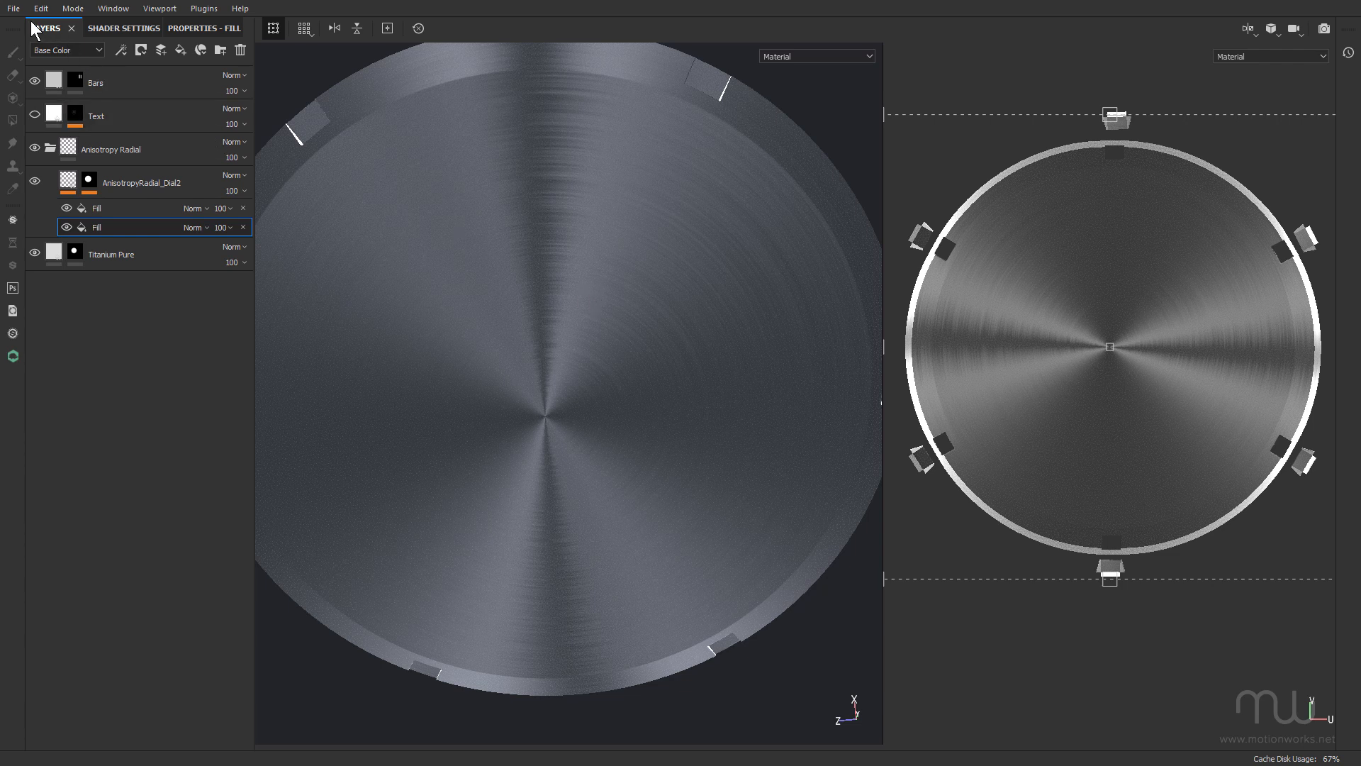
Open the PreviewSphere sample project from the samples folder.
click(13, 7)
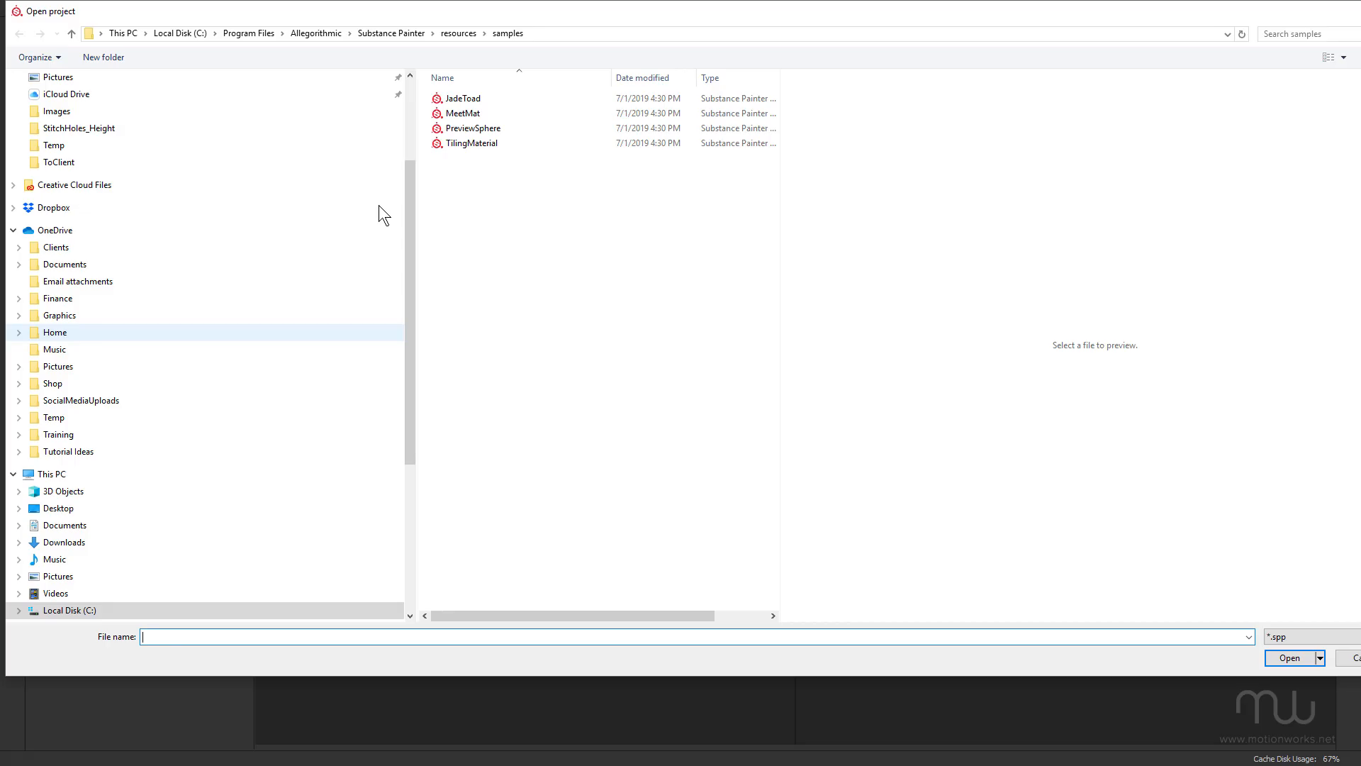
click(473, 128)
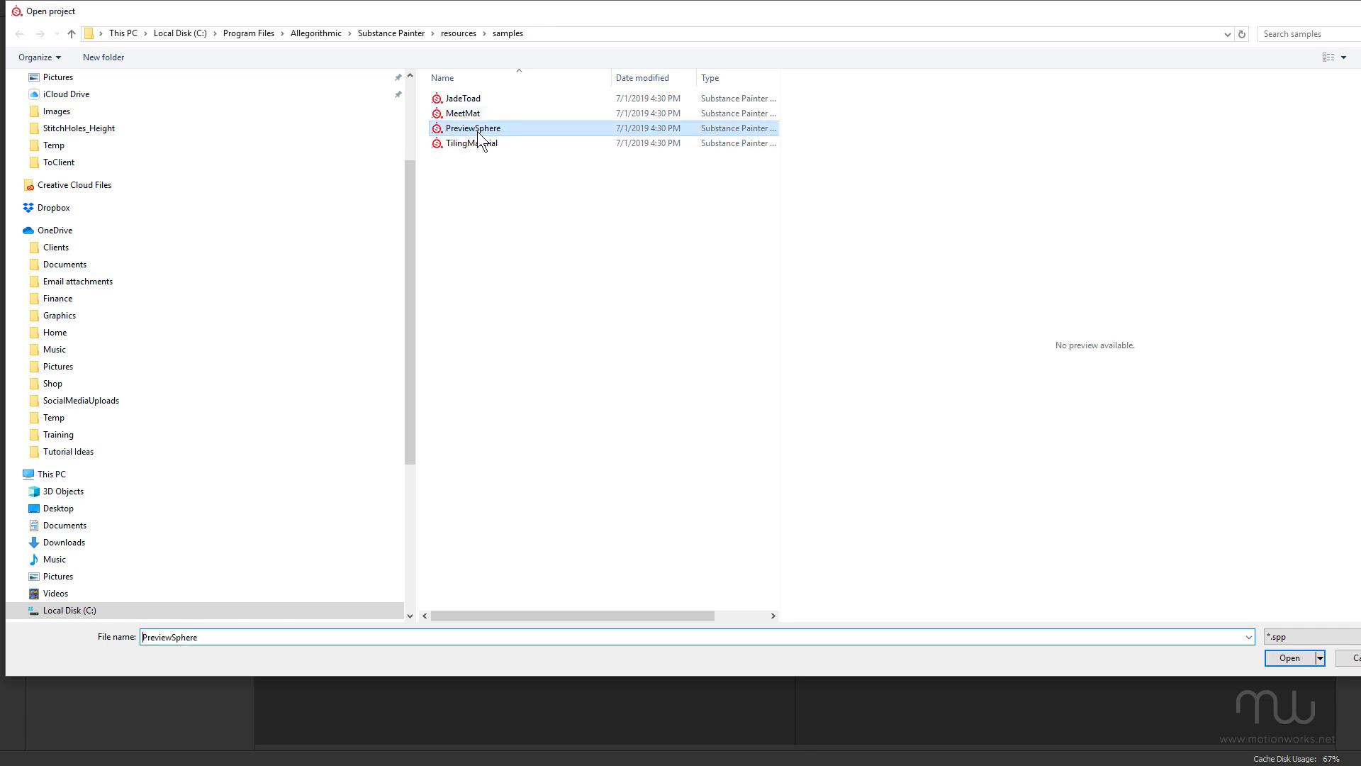
click(1293, 657)
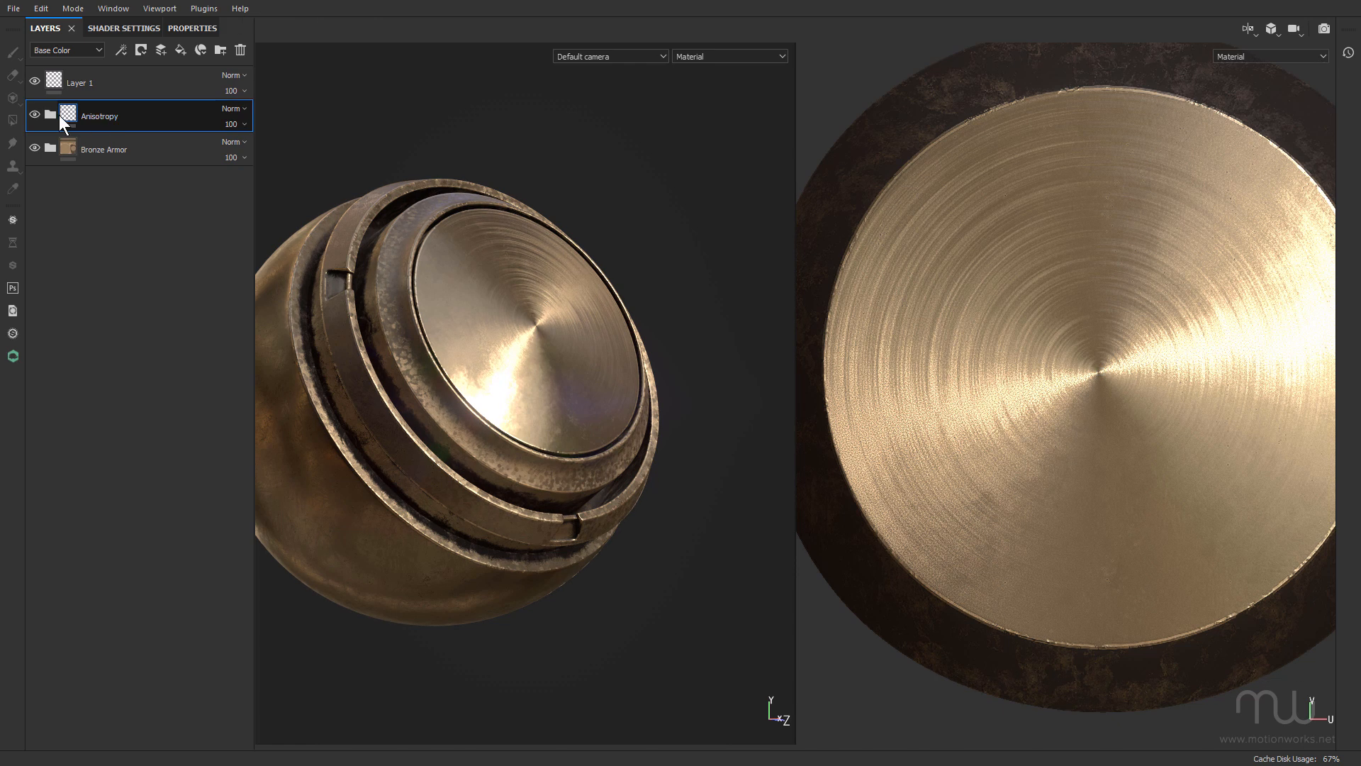
Create a smart material from the Anisotropy folder and answer the unsaved-changes prompt.
right_click(97, 116)
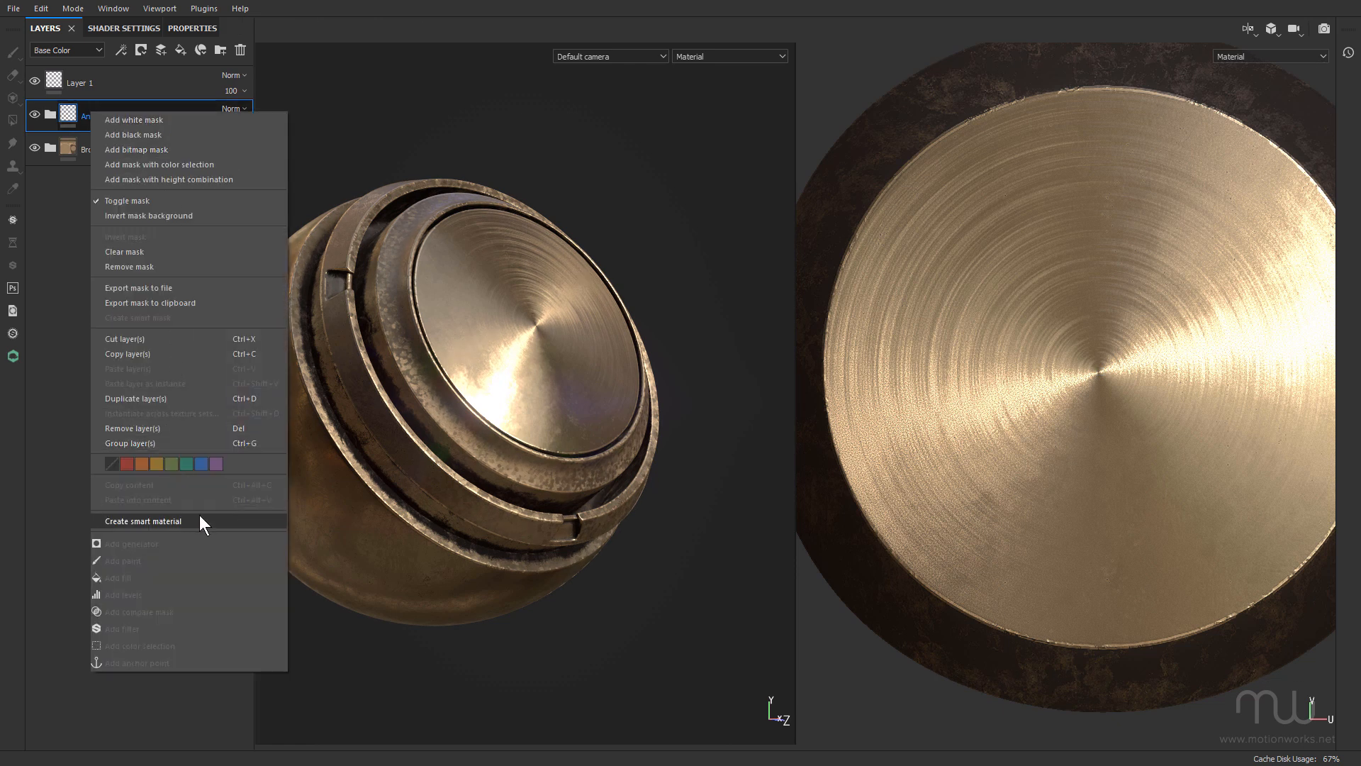
click(139, 200)
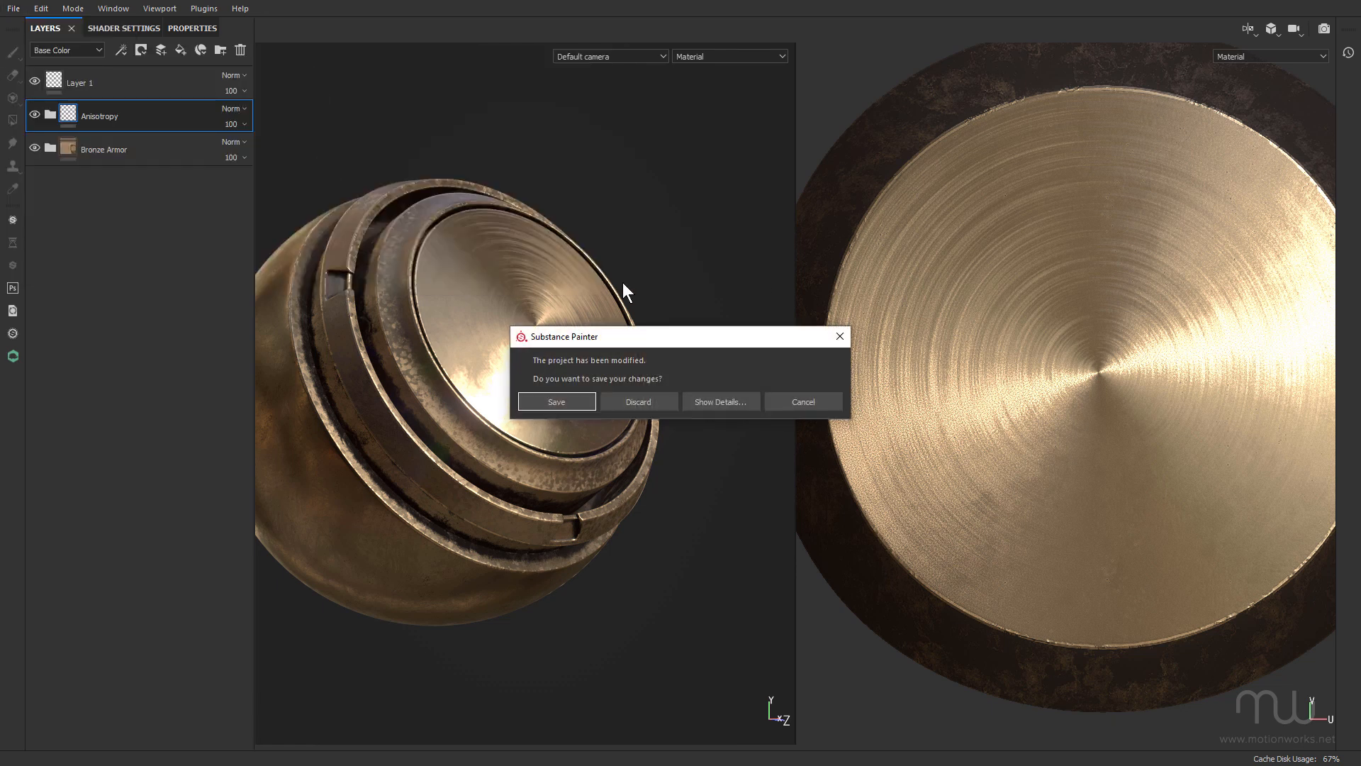
click(638, 401)
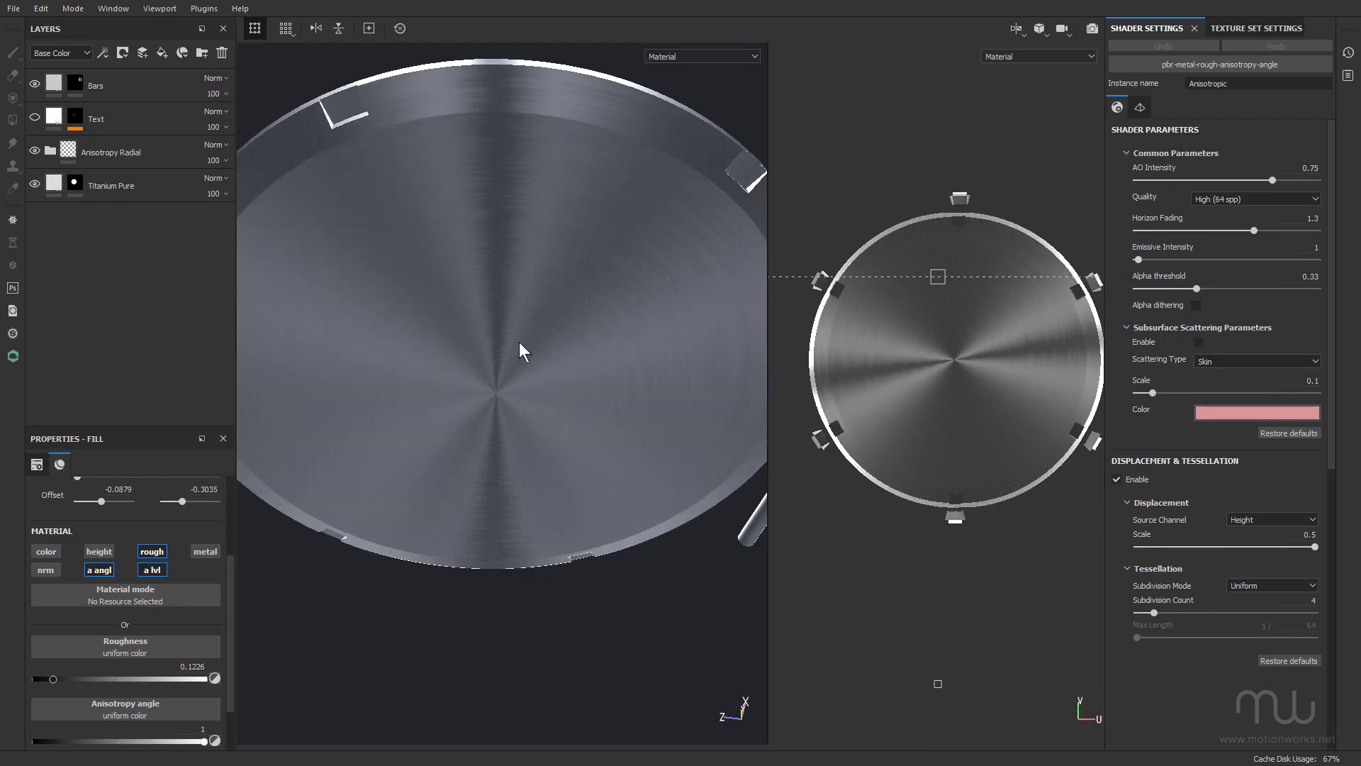
Check the pbr-metal-rough-anisotropy-angle shader in Shader Settings and close the shader list.
click(111, 152)
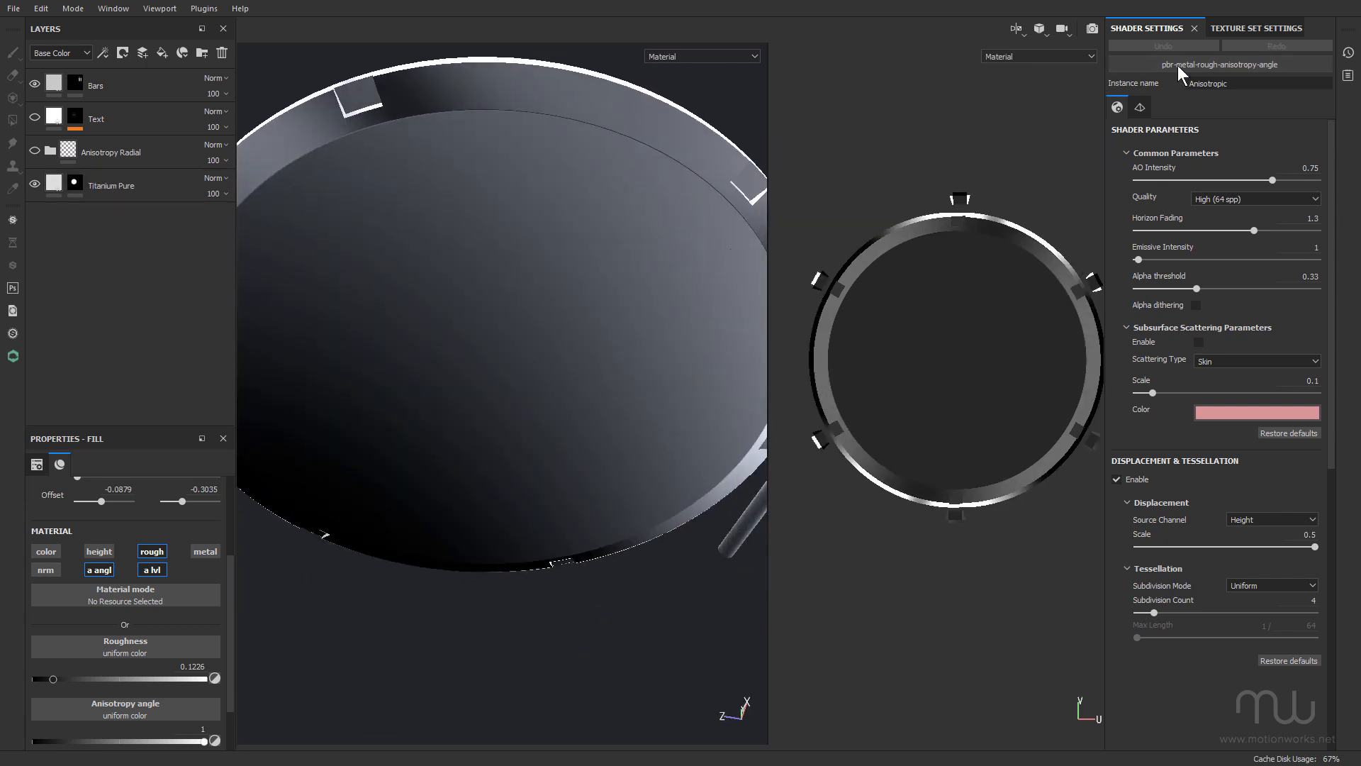
mouse_move(1198, 82)
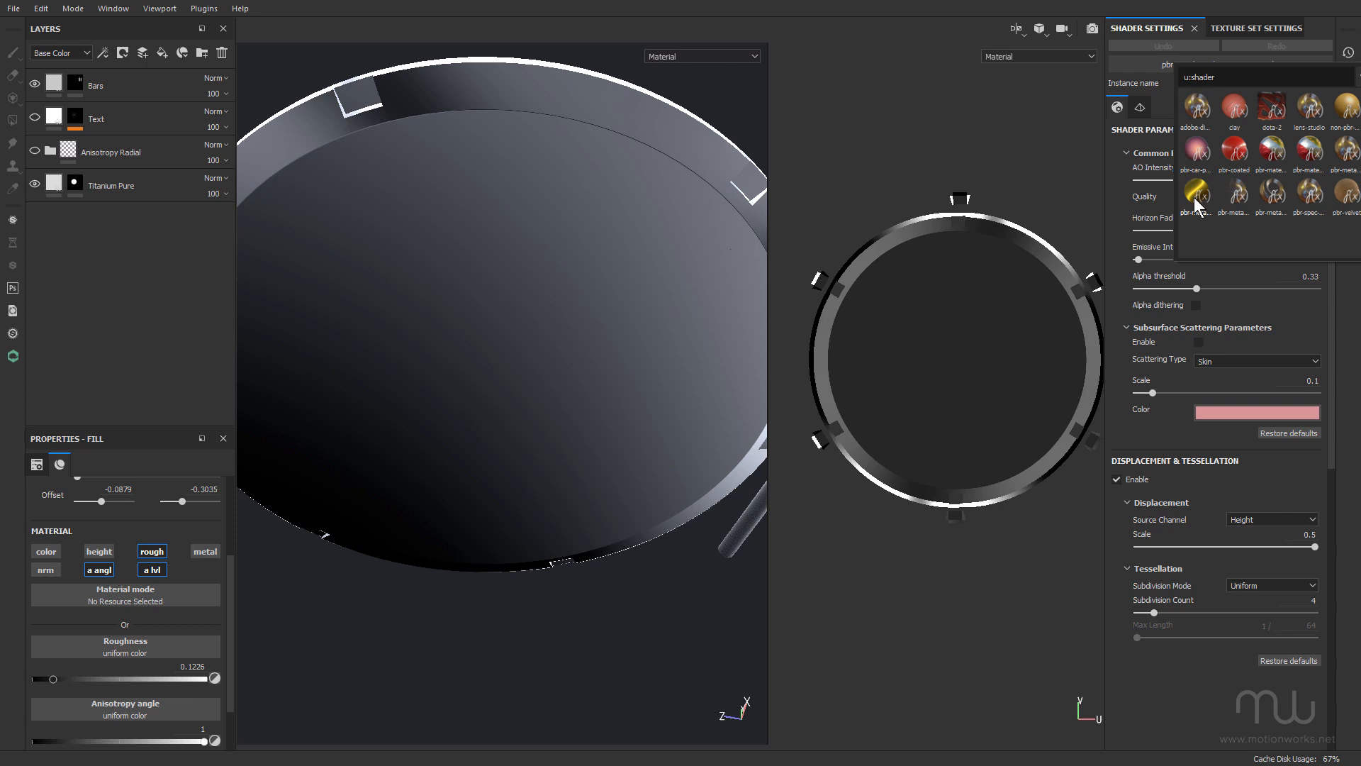
mouse_move(1196, 195)
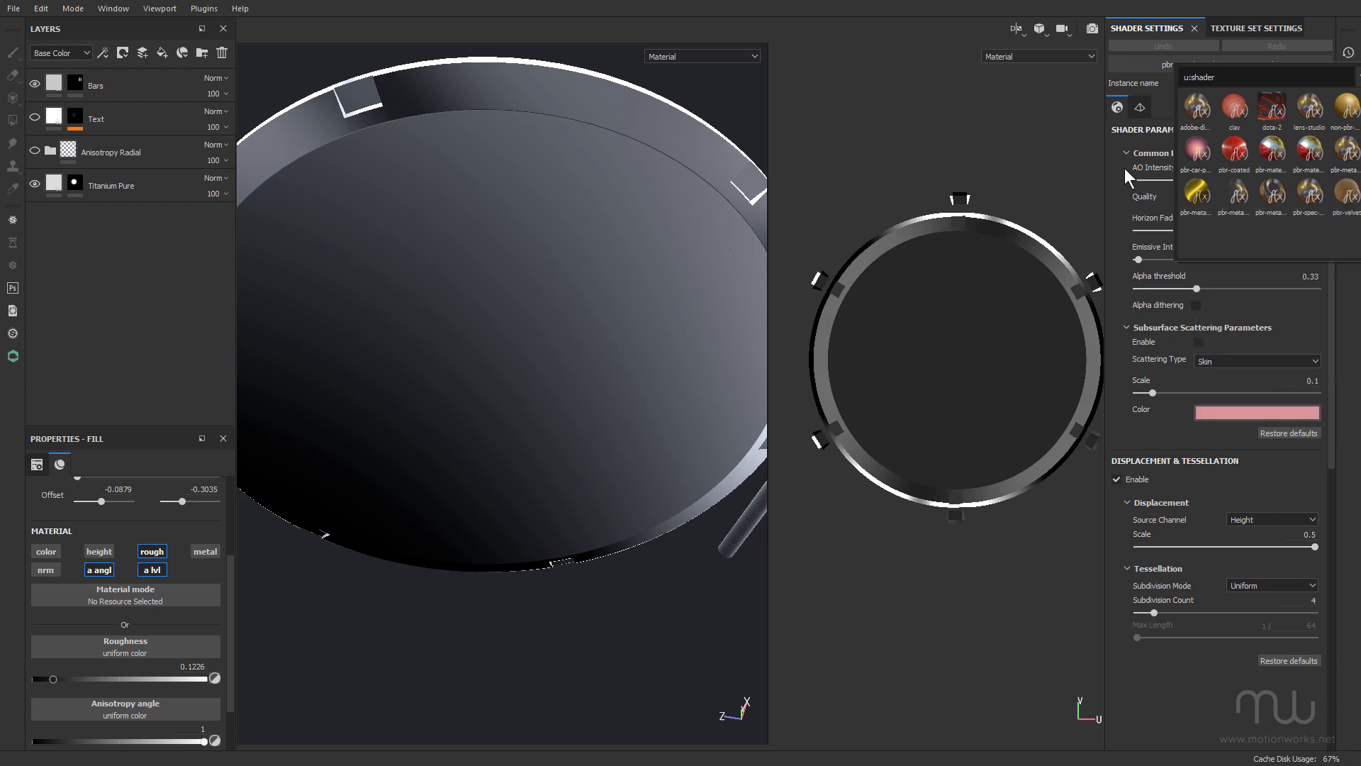
click(1253, 28)
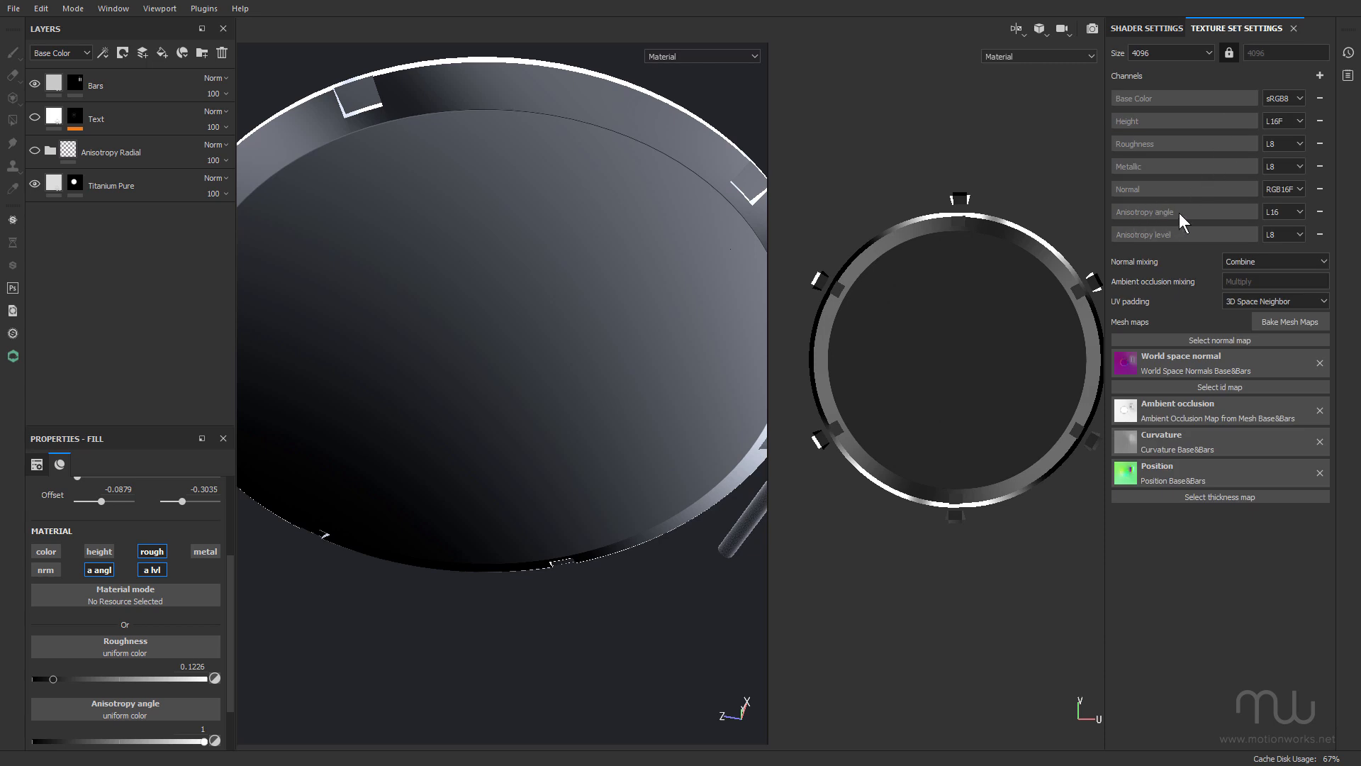
mouse_move(1196, 89)
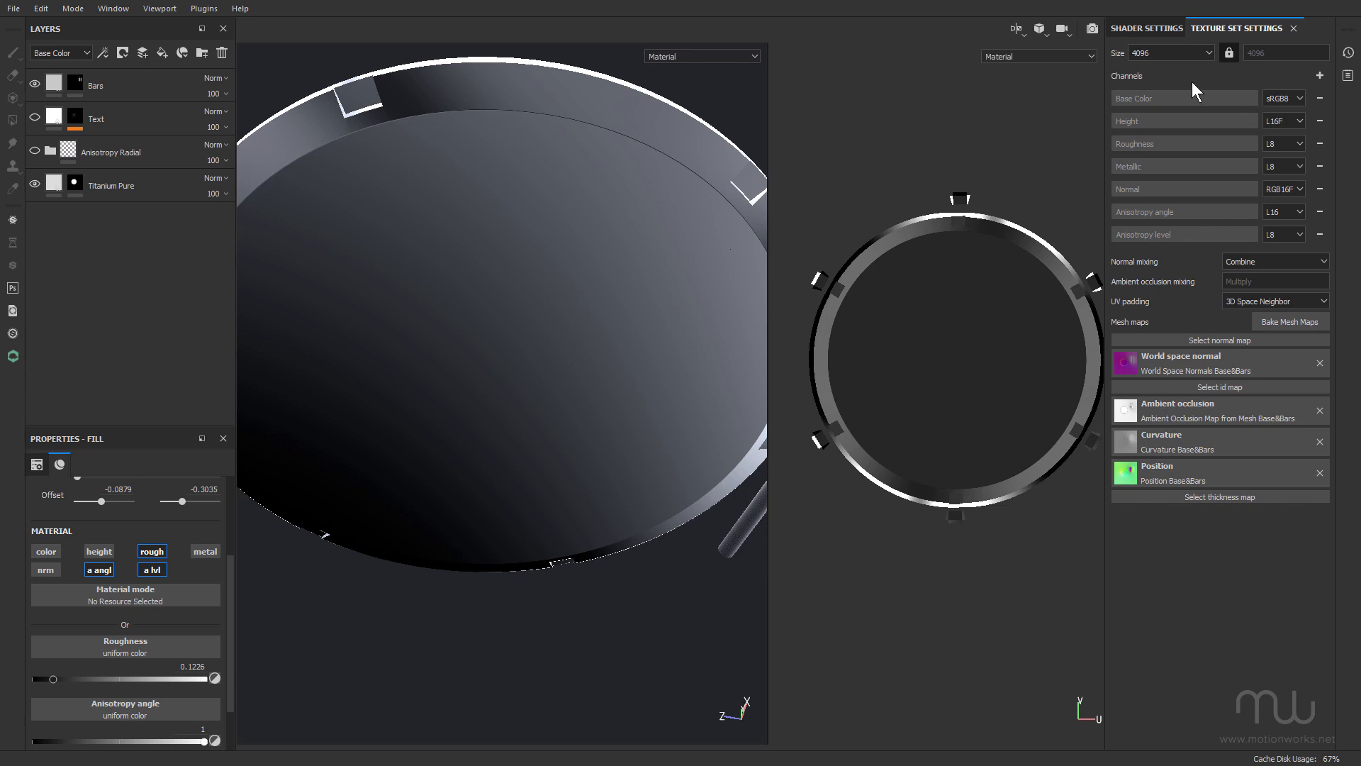
Open the Texture Set Settings + list to see the addable emissive, opacity and user channels.
click(1320, 76)
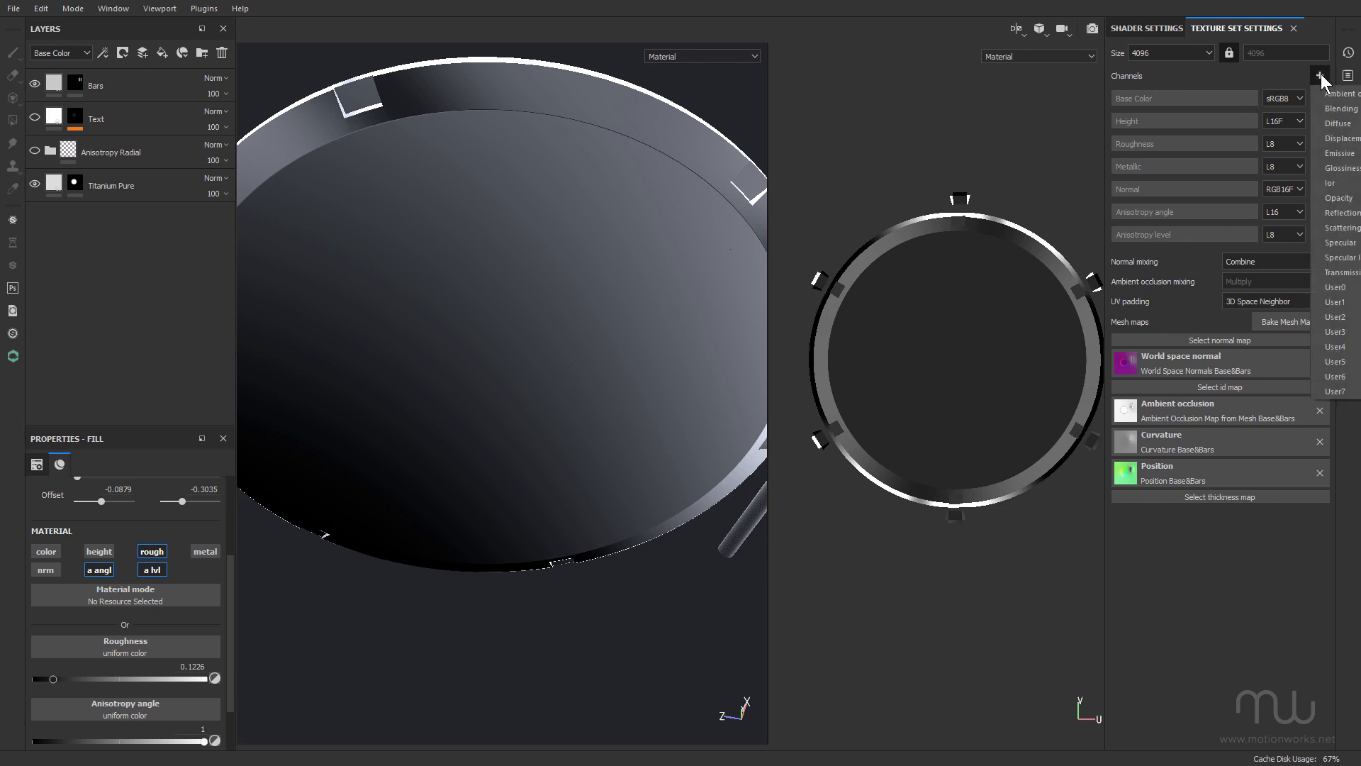
mouse_move(1206, 599)
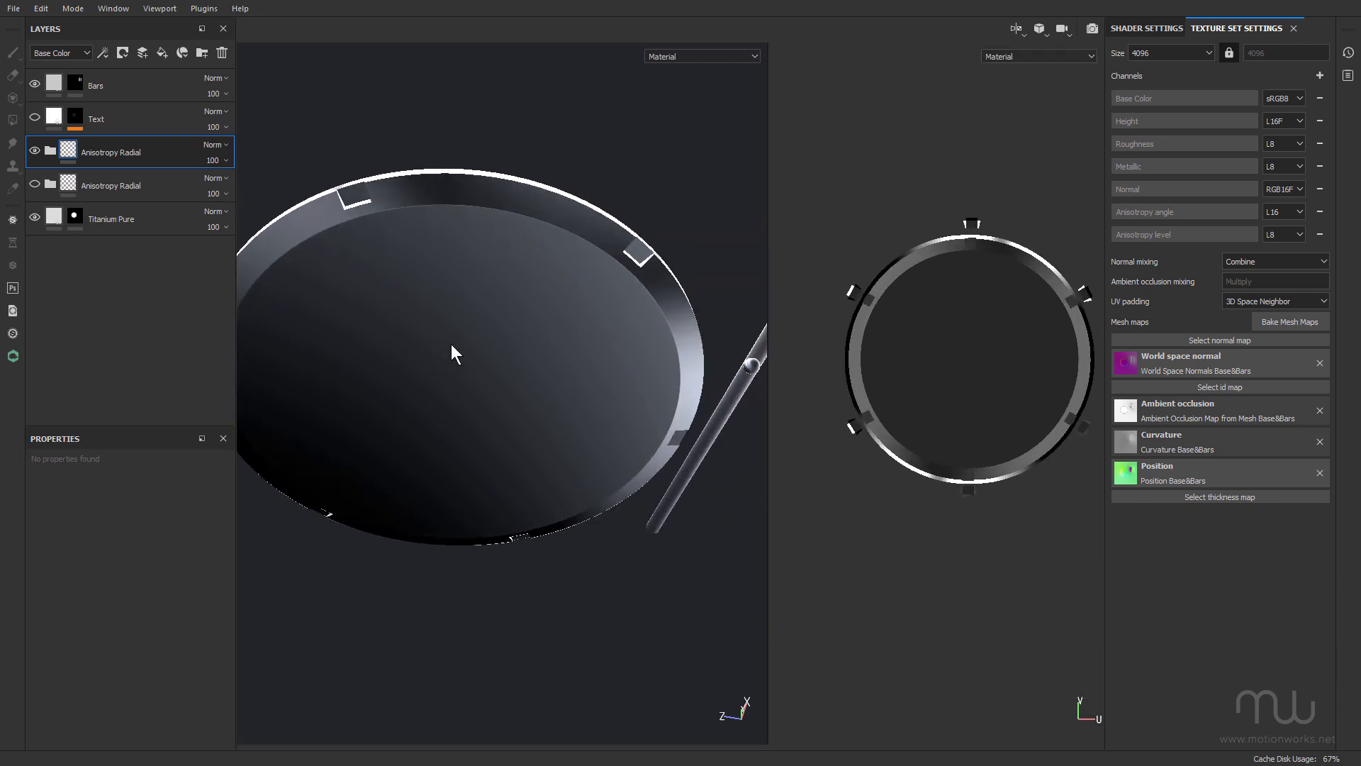
Expand the Anisotropy Radial folder and select the shape_cone fill in the Disc mask.
click(51, 153)
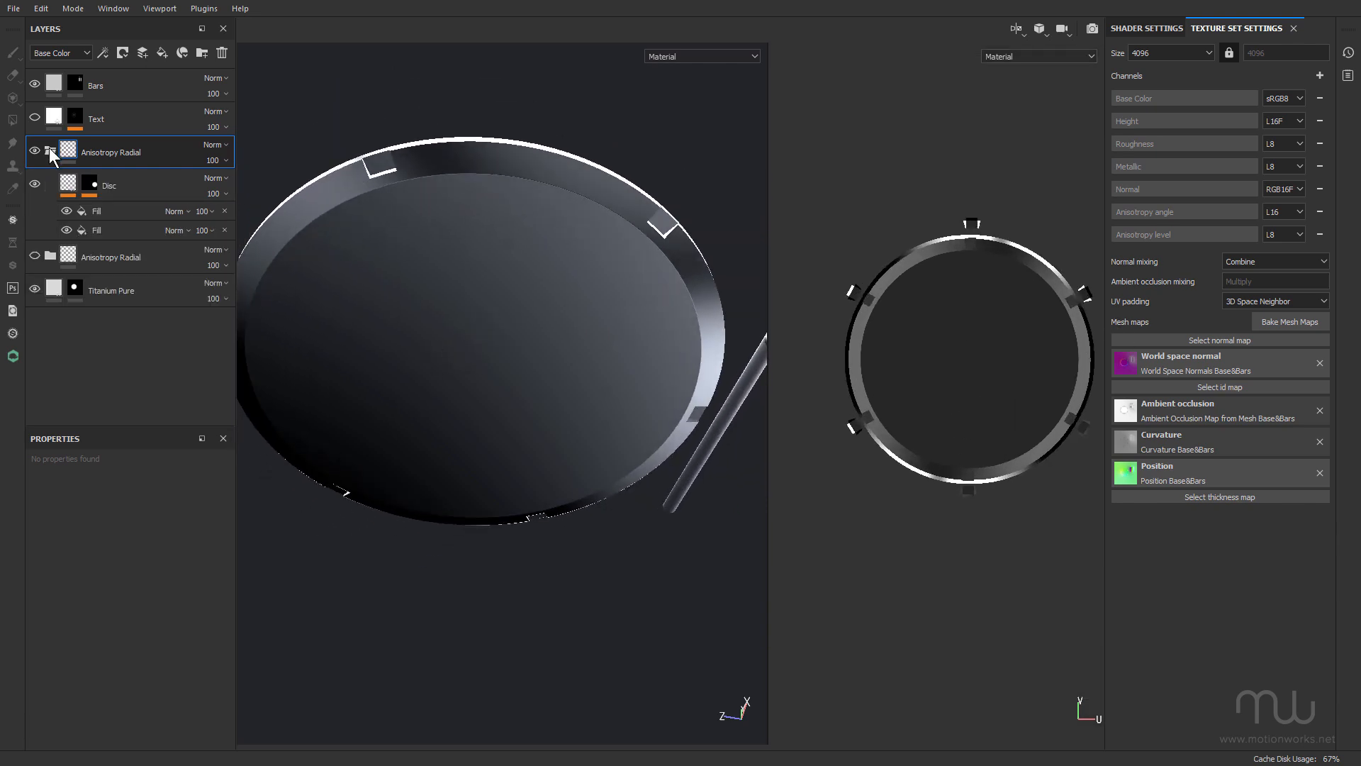
click(90, 184)
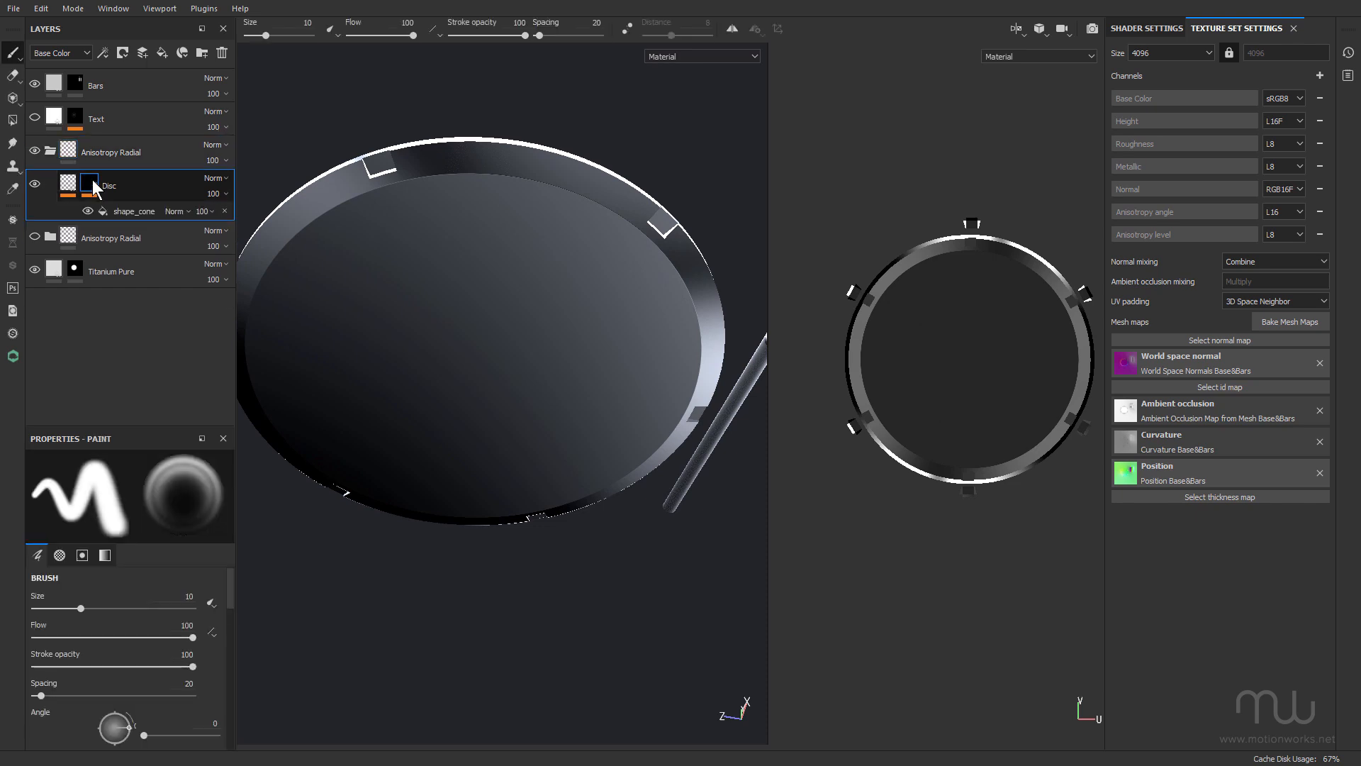
mouse_move(9, 120)
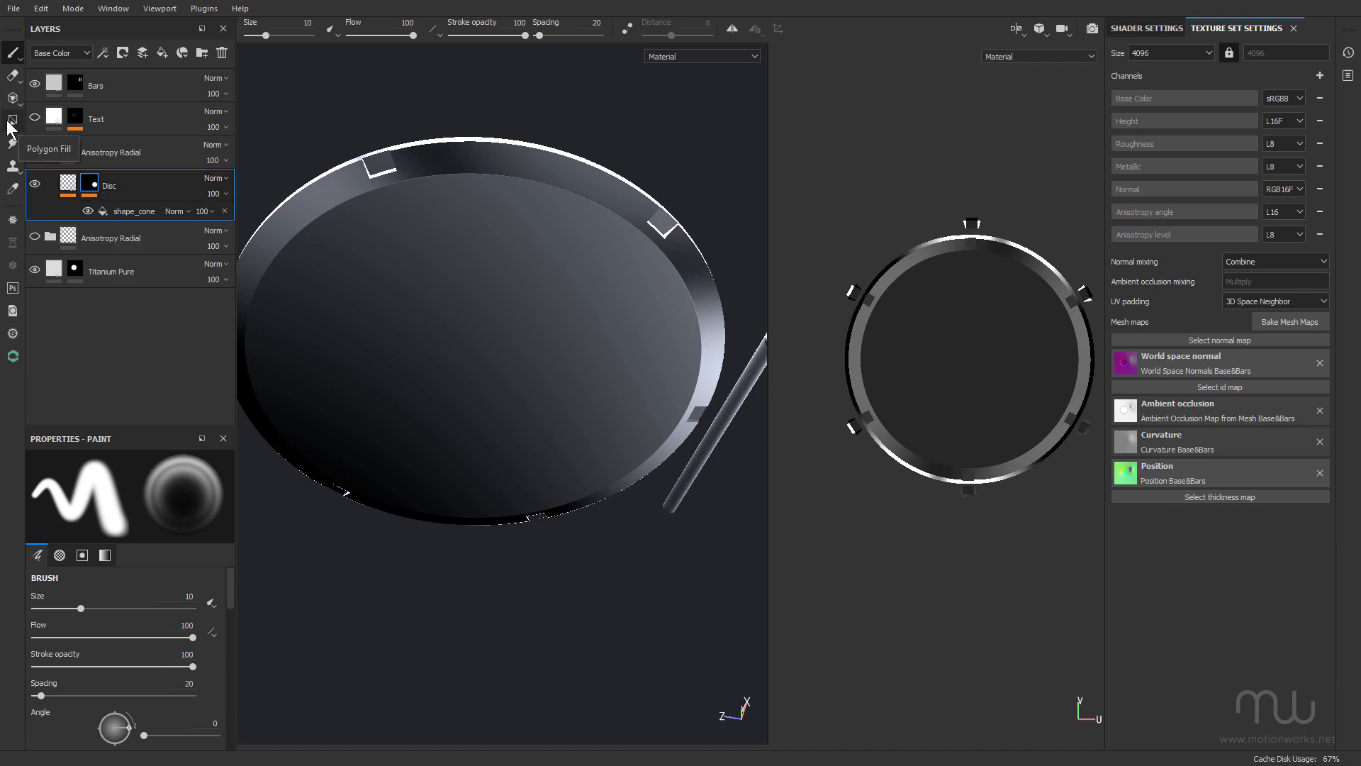
click(135, 212)
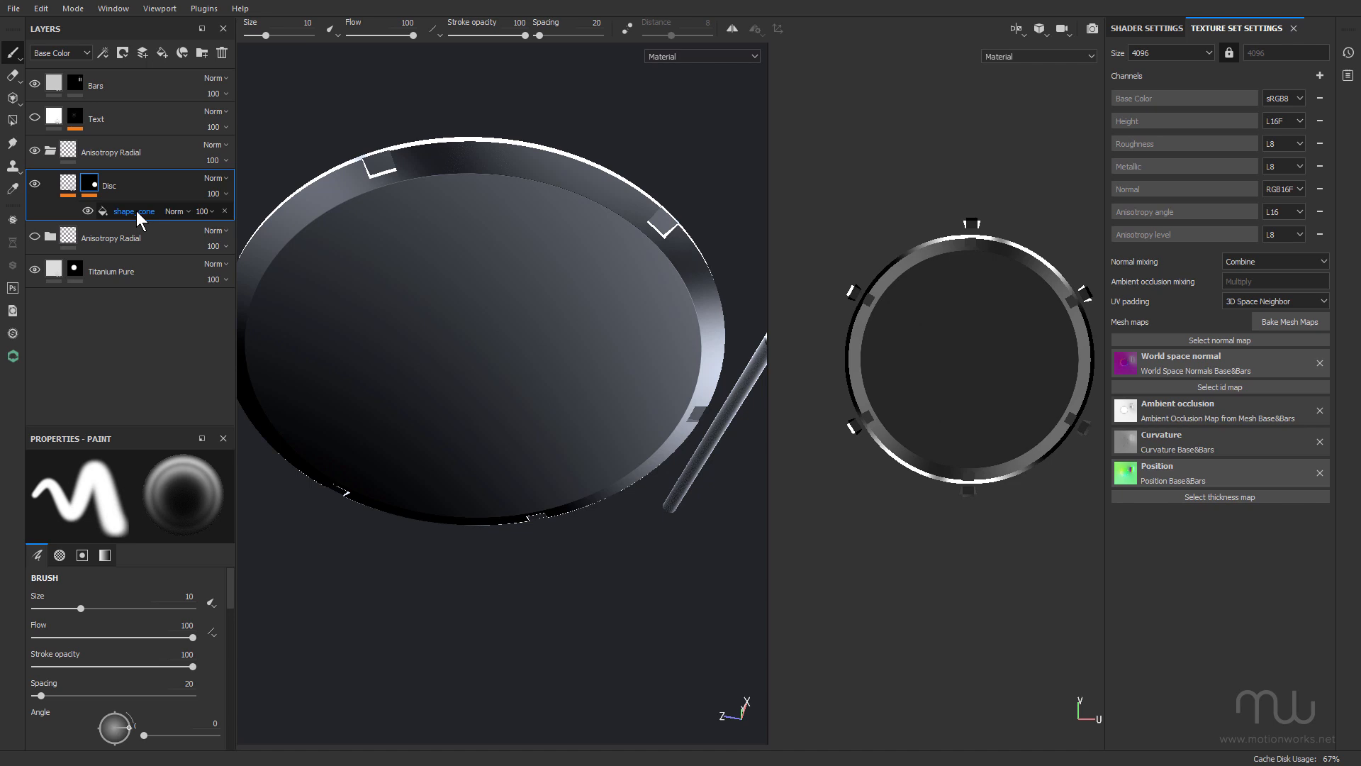
click(132, 212)
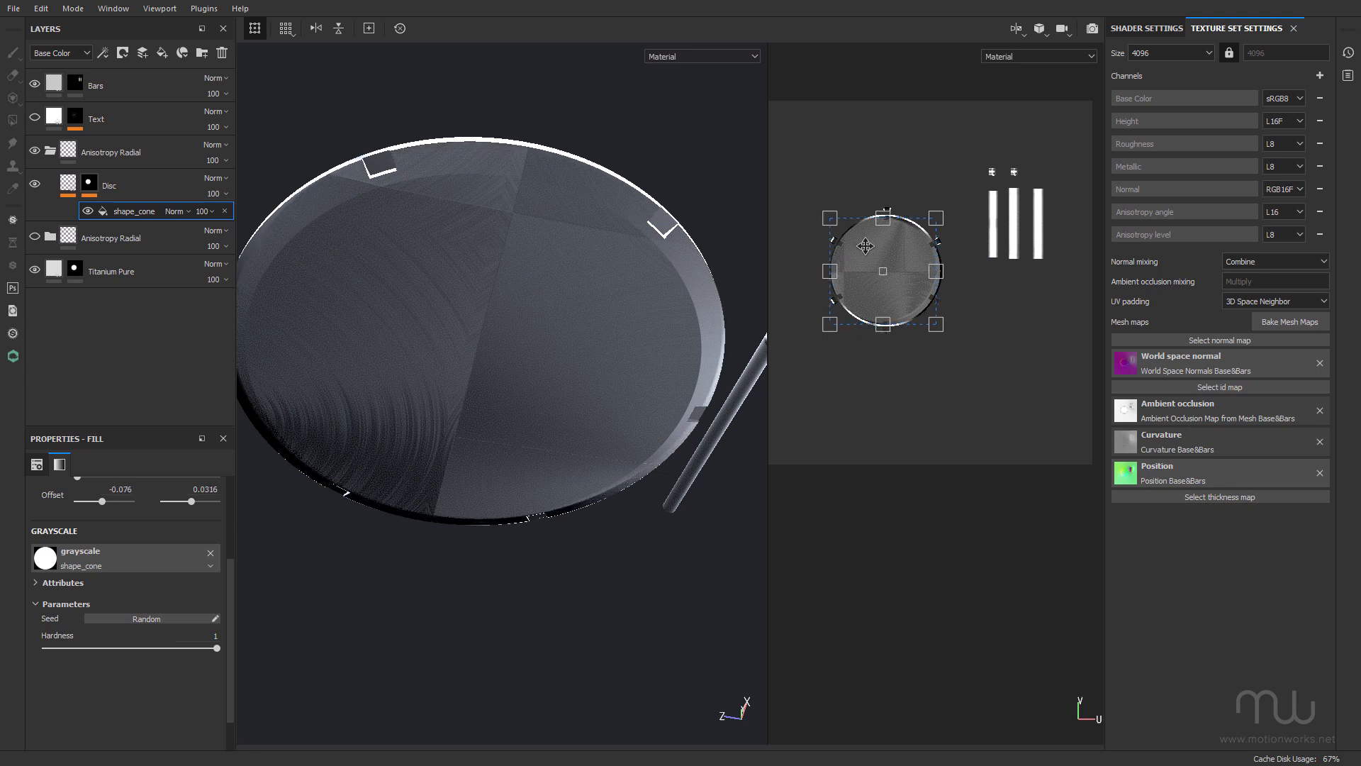
Display the Disc layer's mask on its own, showing a white disc.
click(88, 183)
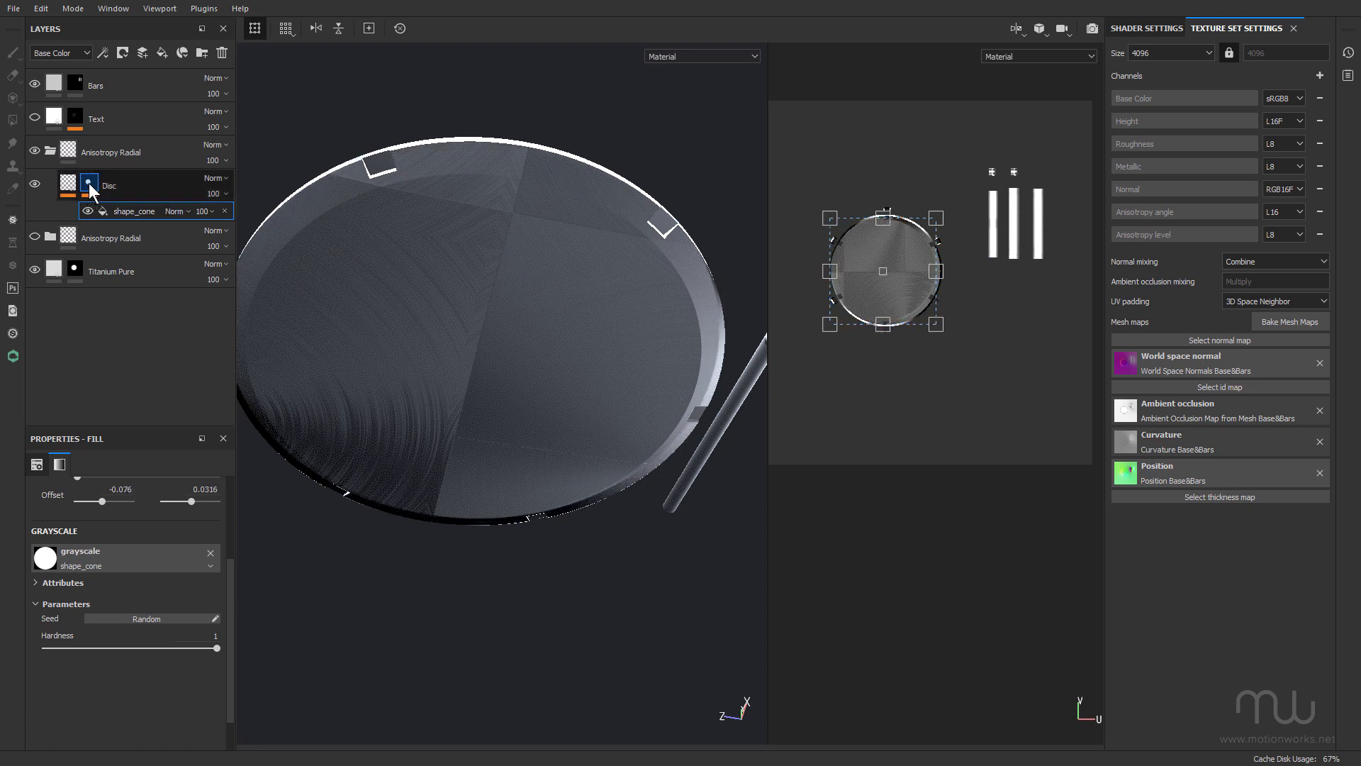
click(88, 185)
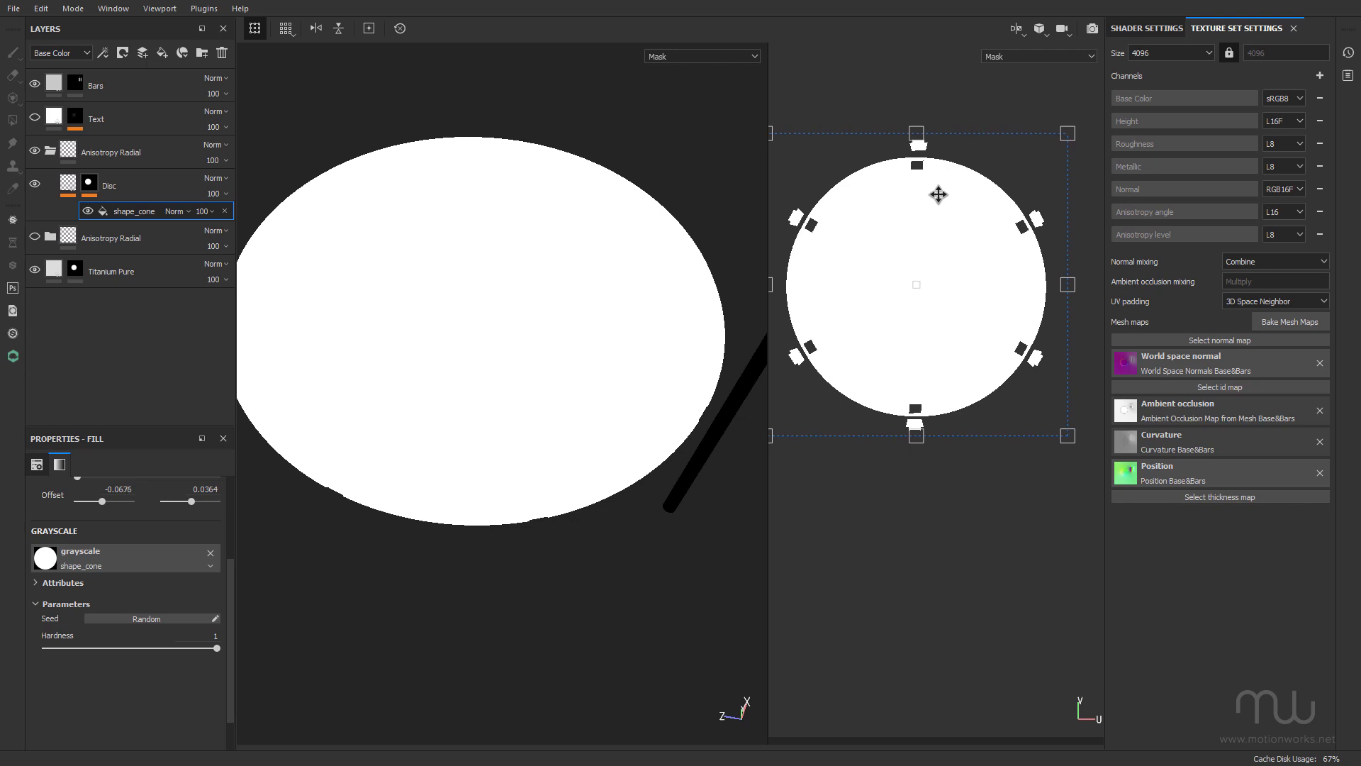
mouse_move(880, 224)
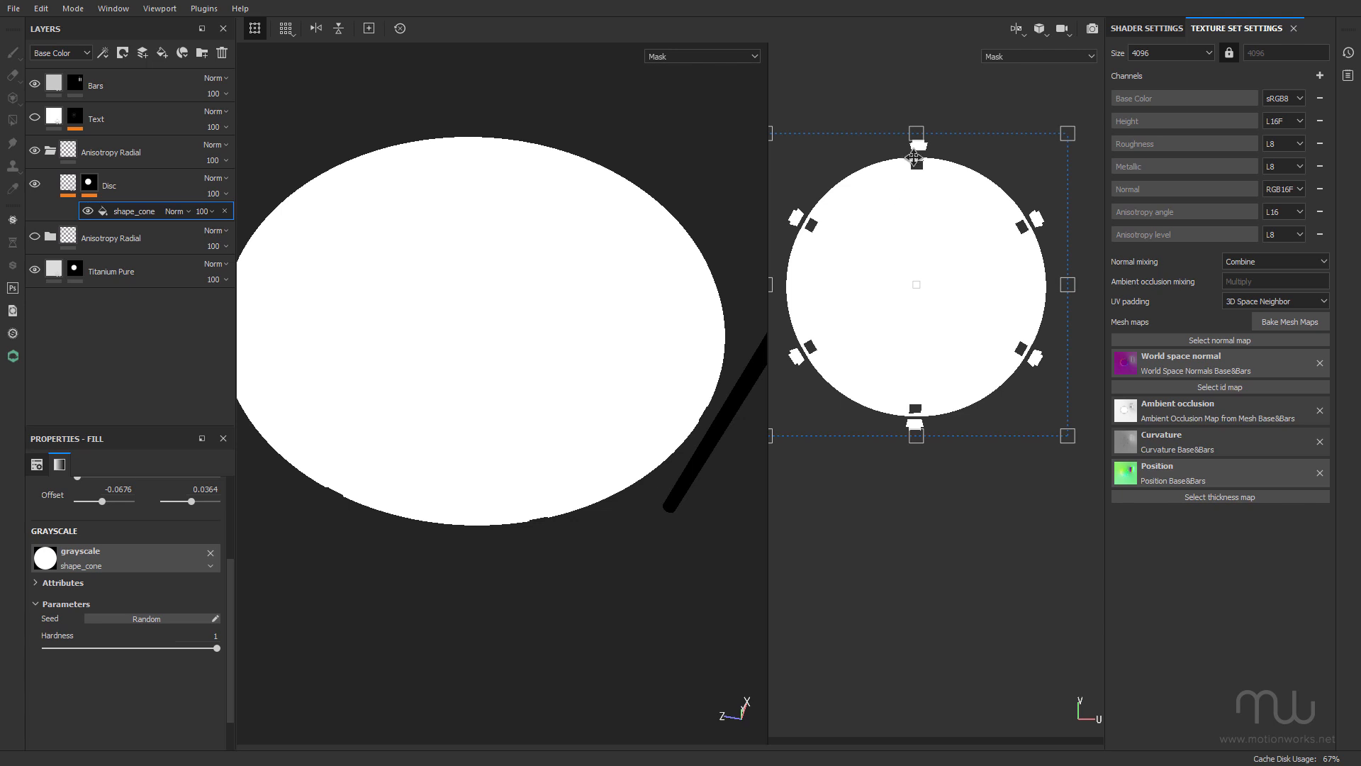
mouse_move(1044, 364)
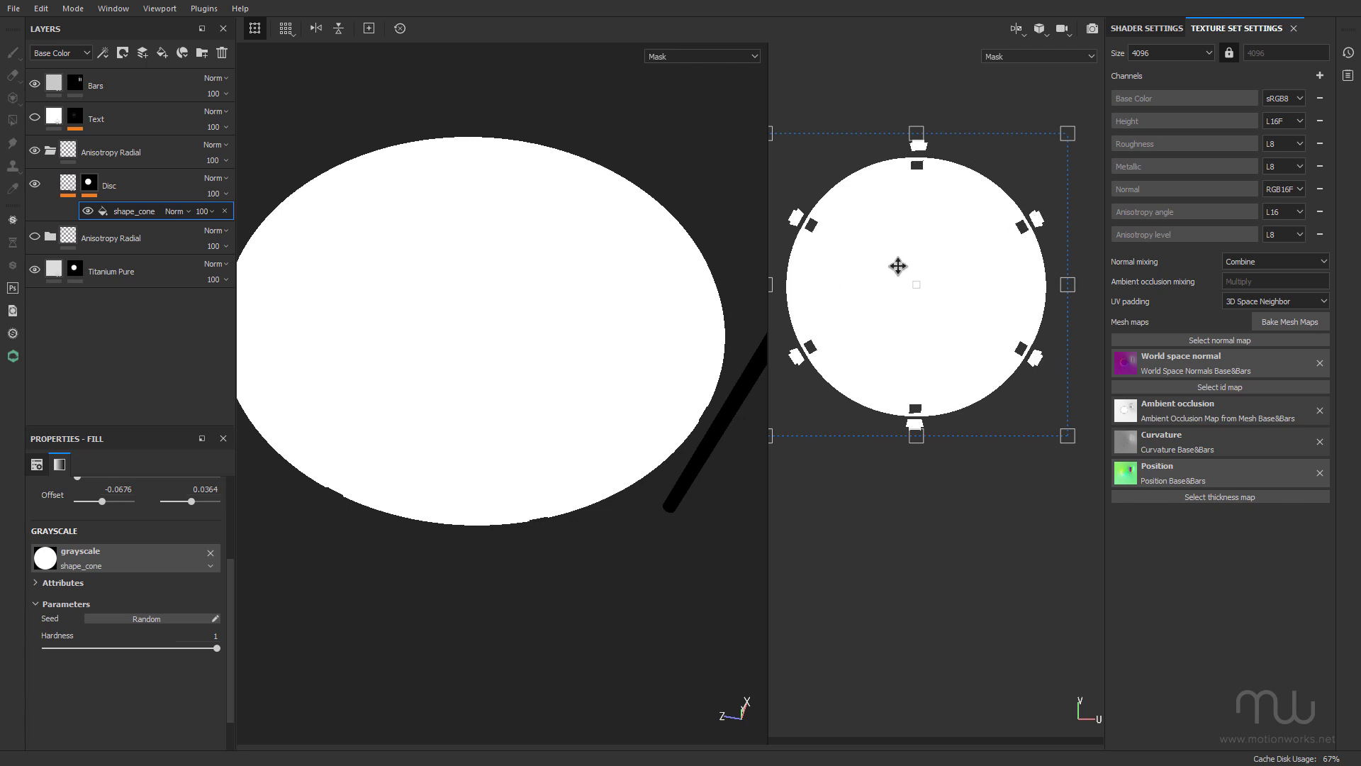
mouse_move(968, 155)
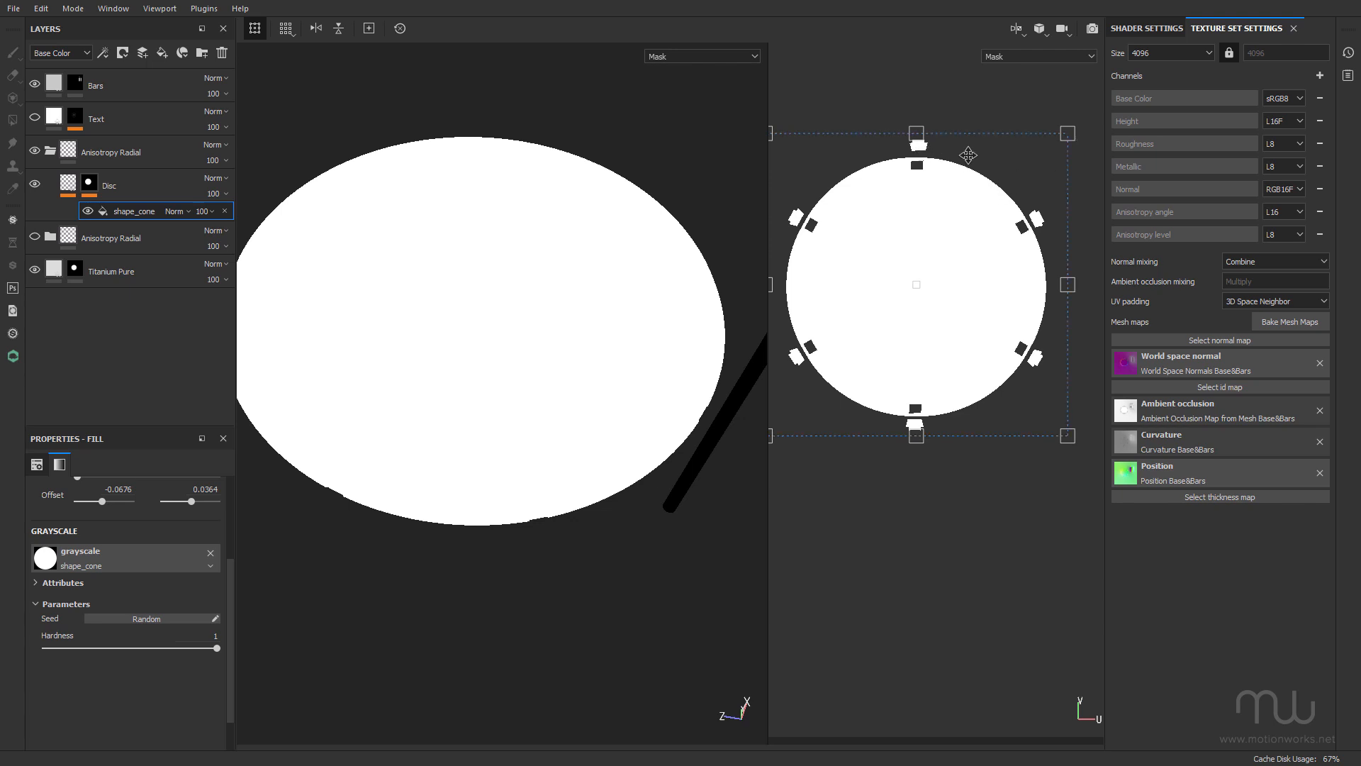
mouse_move(935, 261)
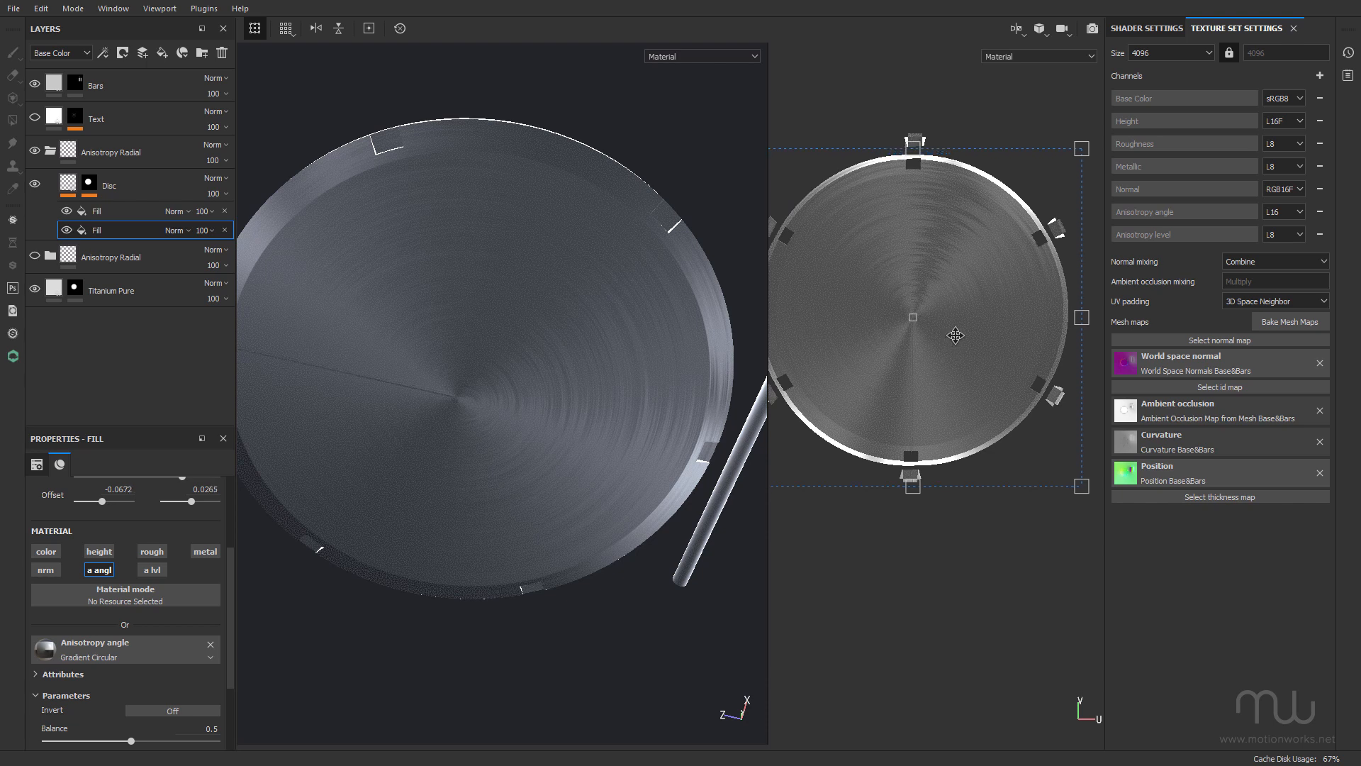
mouse_move(462, 395)
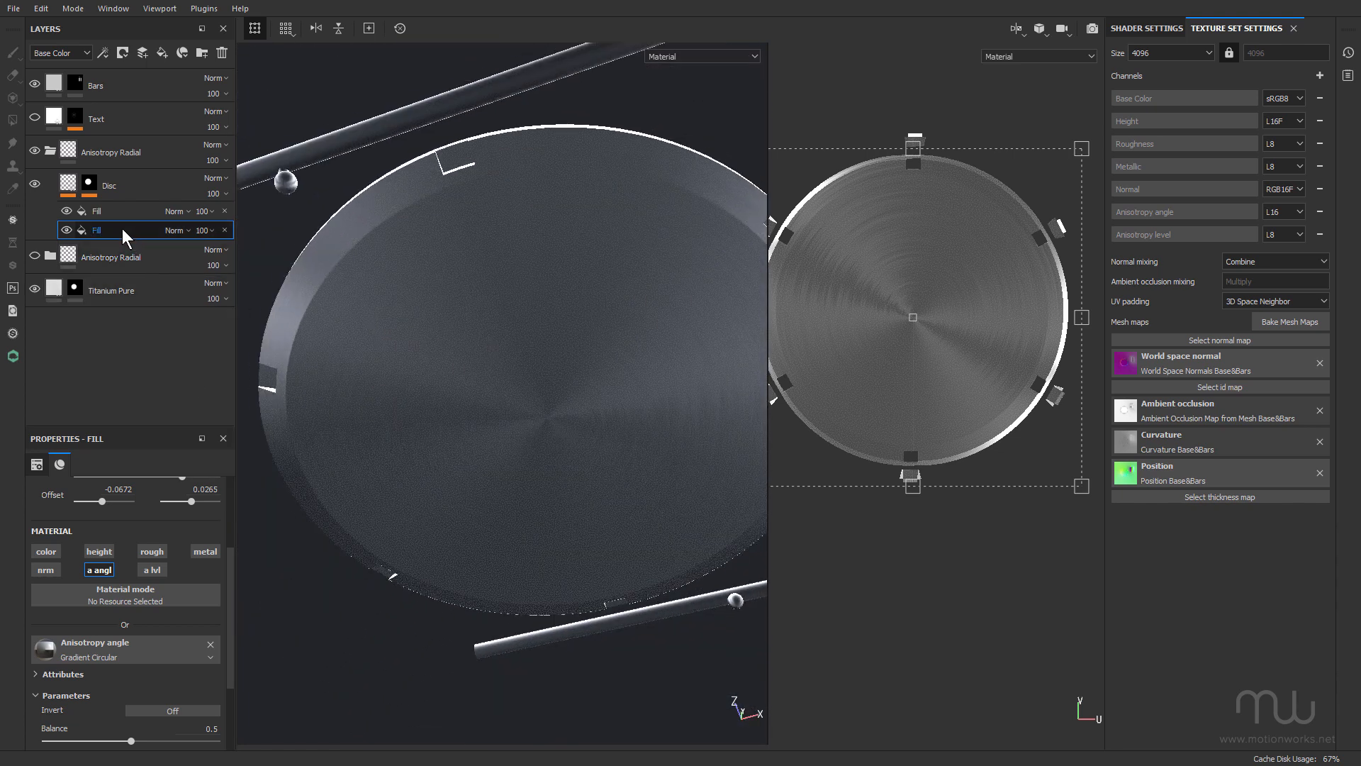
On the lower Disc fill, sweep the Gradient Circular angle and return it to 0.
click(98, 210)
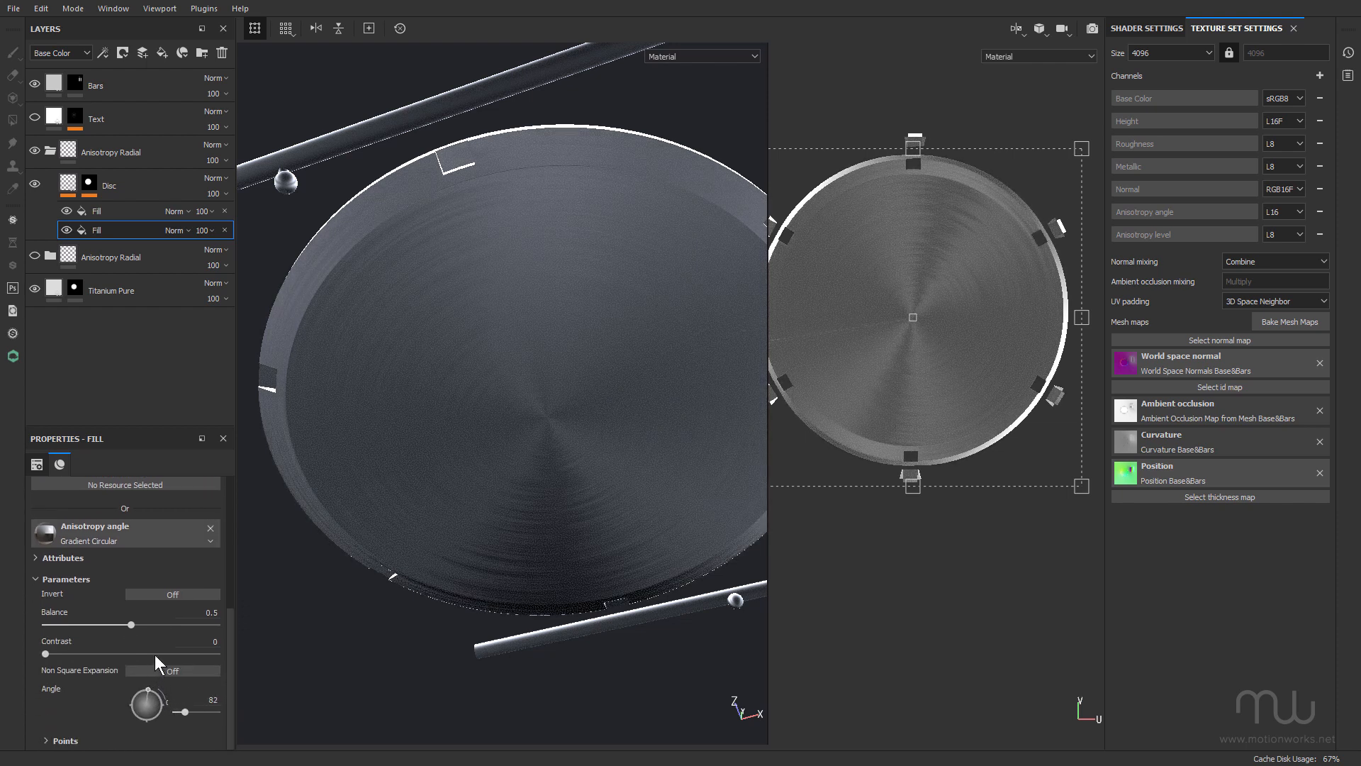
drag(183, 712, 205, 712)
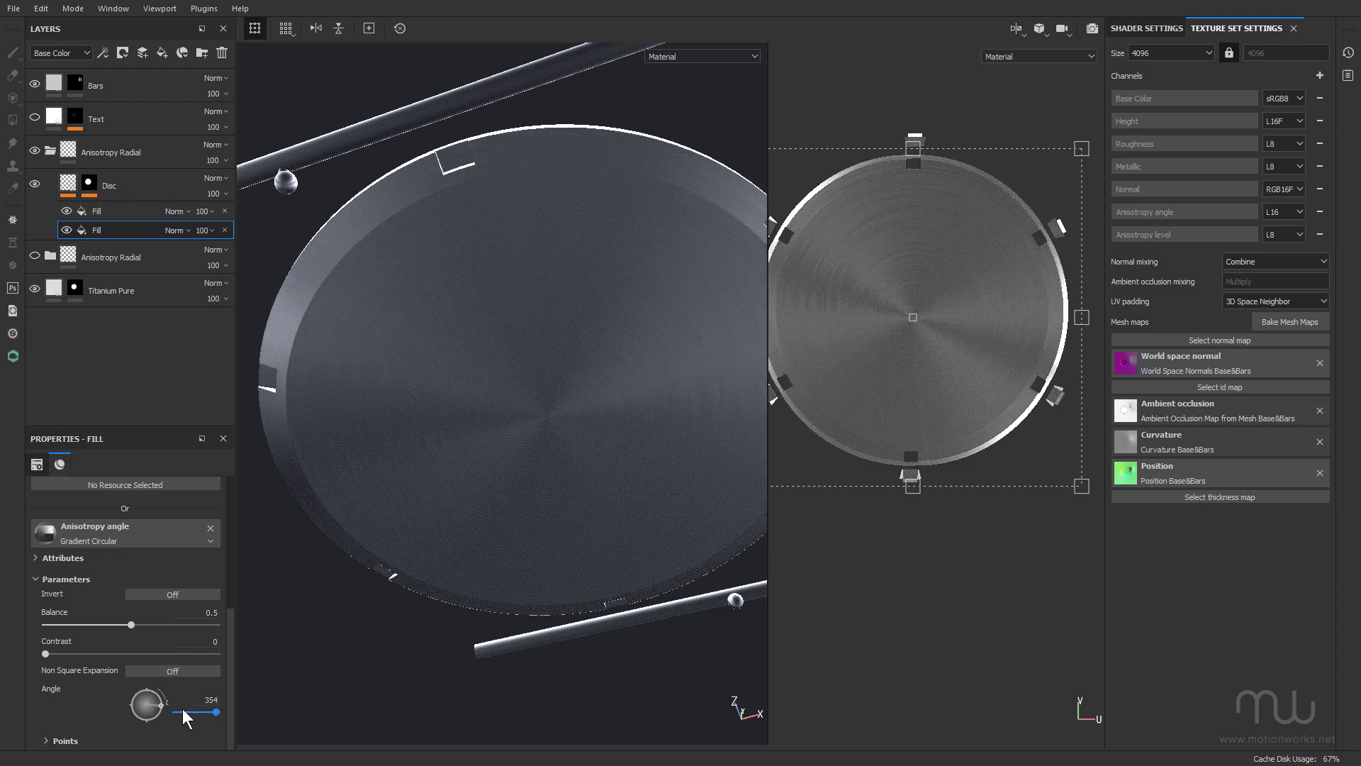
drag(206, 711, 178, 711)
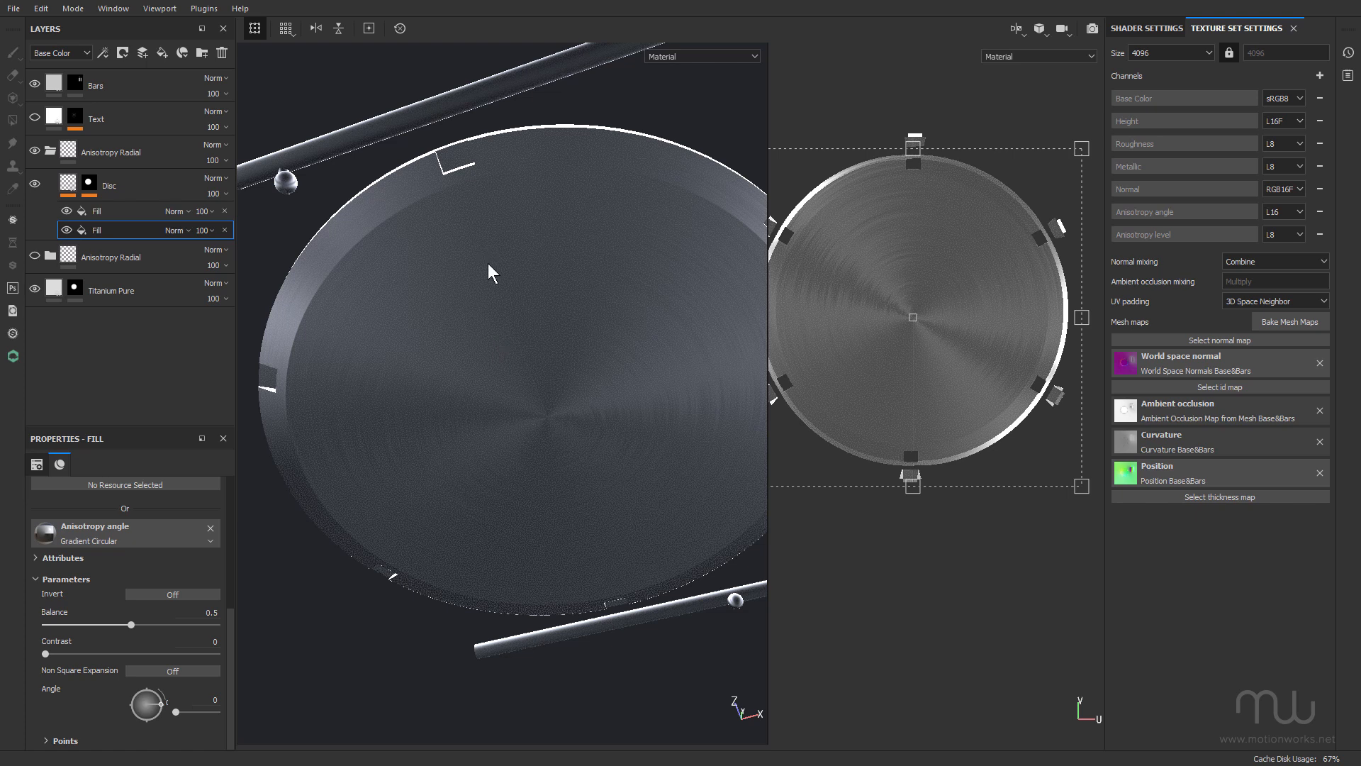
mouse_move(498, 283)
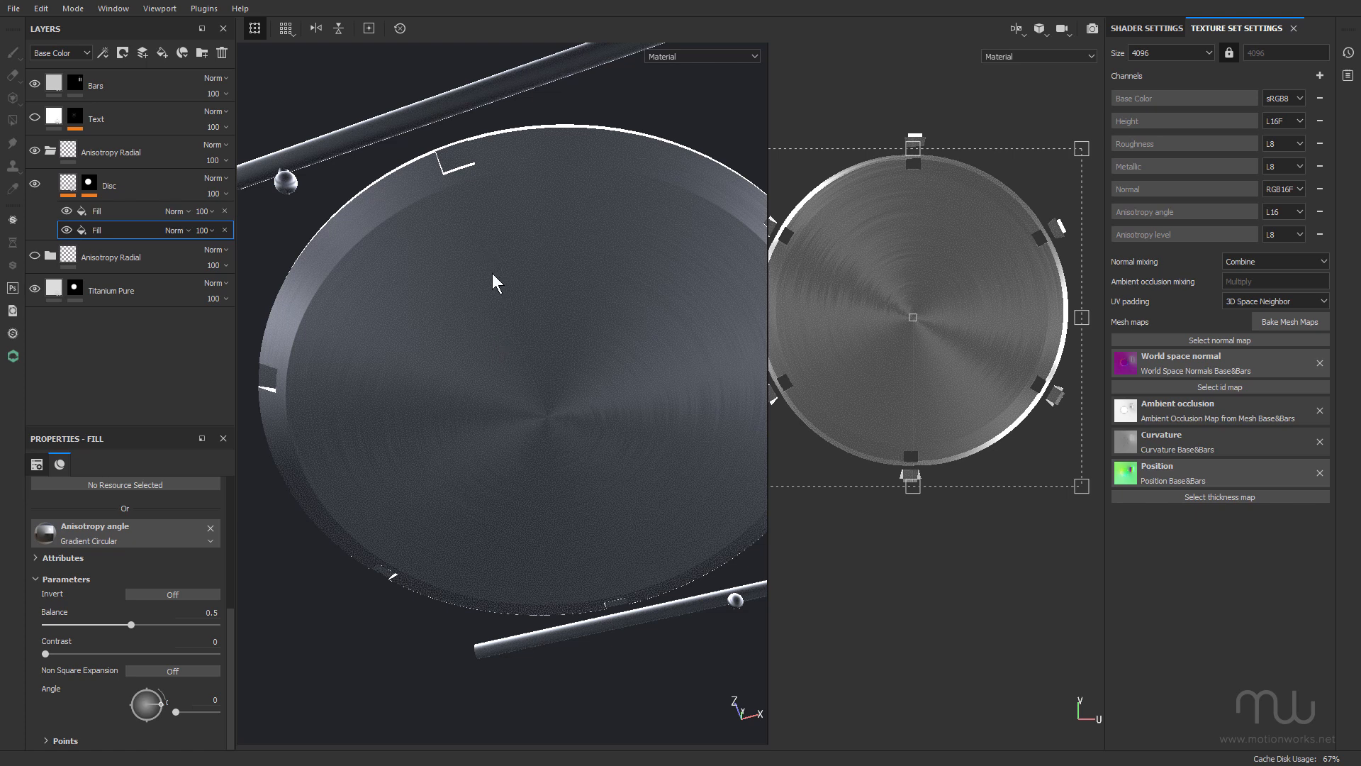
mouse_move(498, 292)
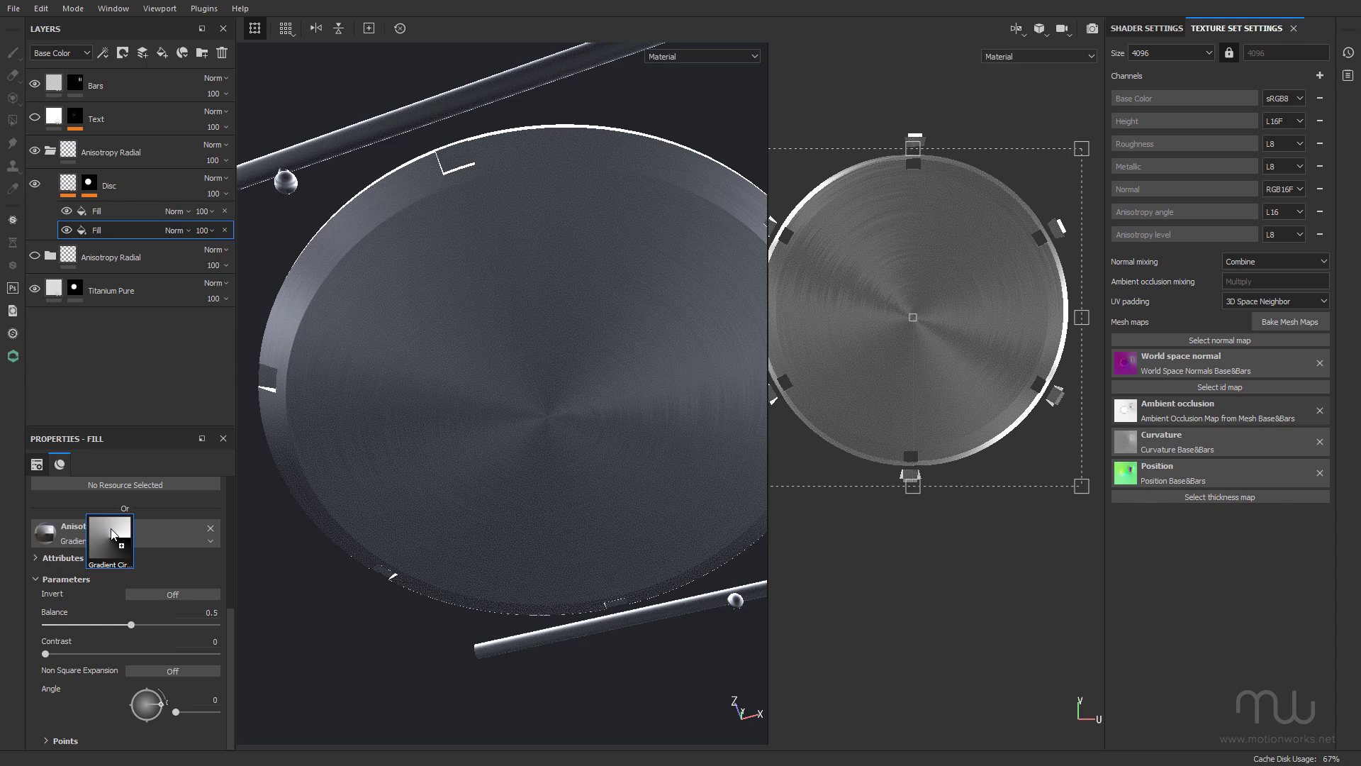
Adjust the lower fill's UV transformation and orbit to inspect the dial centre.
click(110, 536)
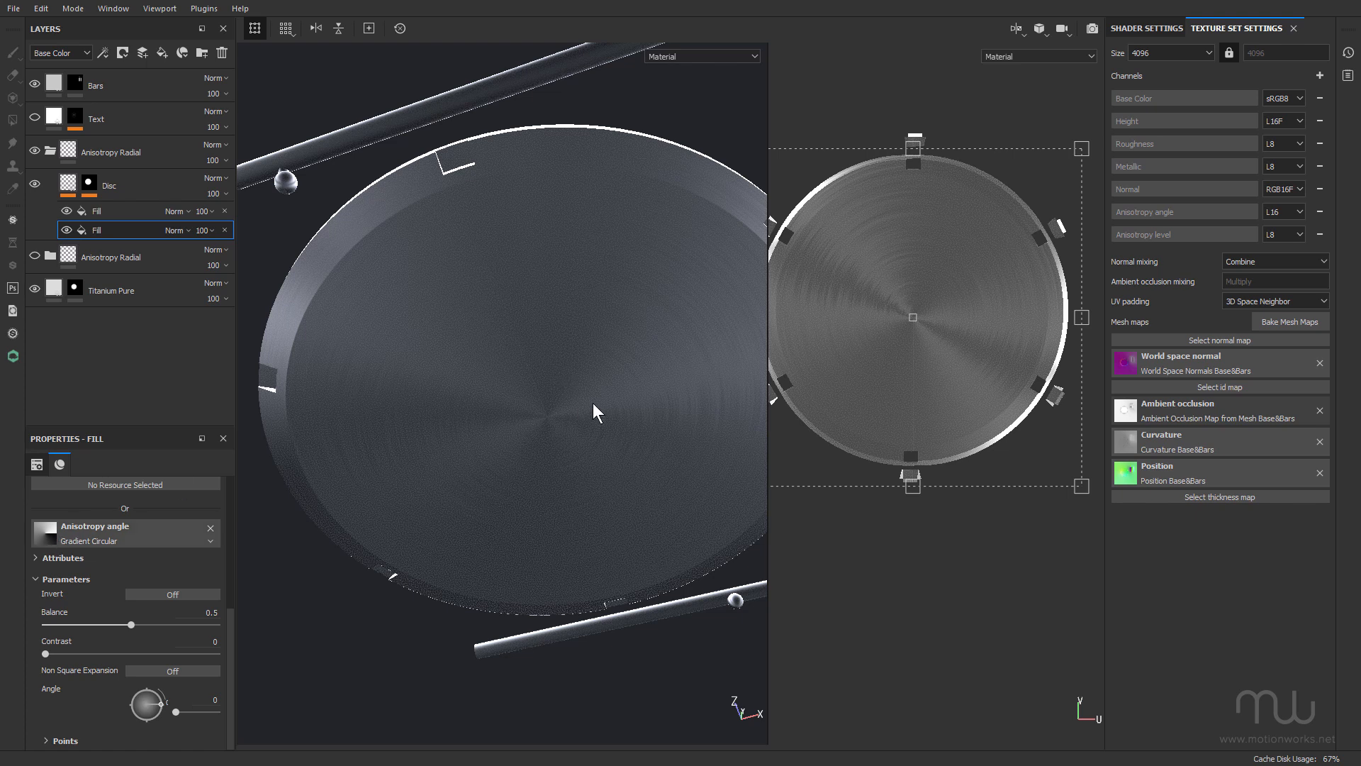
drag(595, 413, 542, 359)
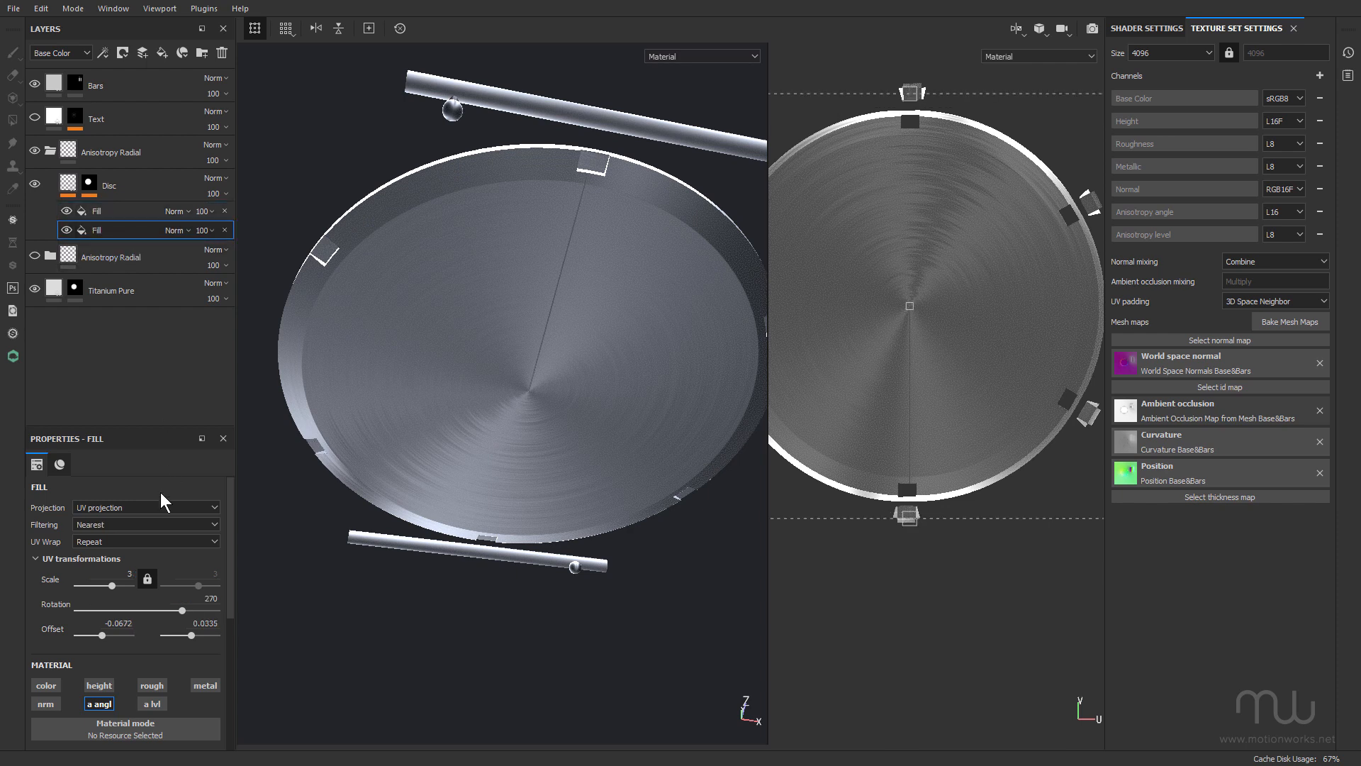
click(105, 636)
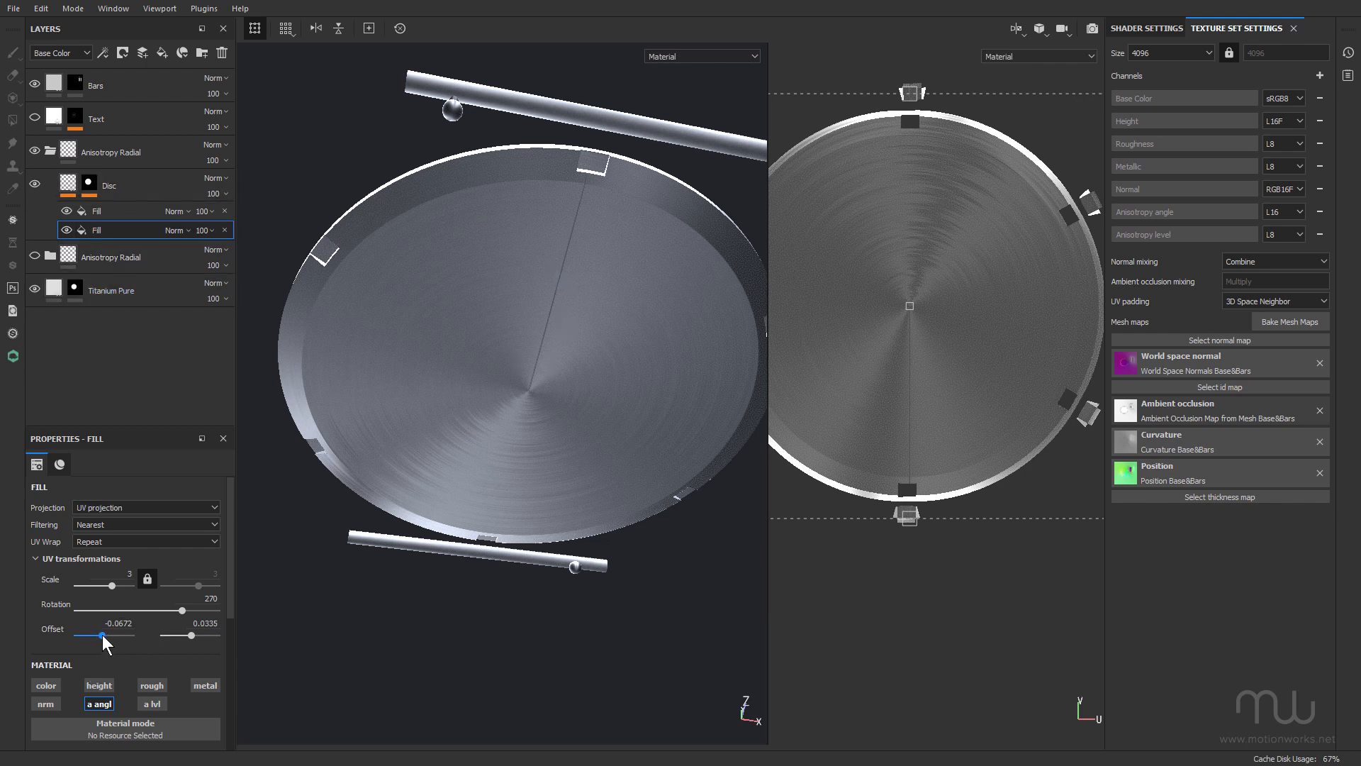
drag(107, 635, 102, 635)
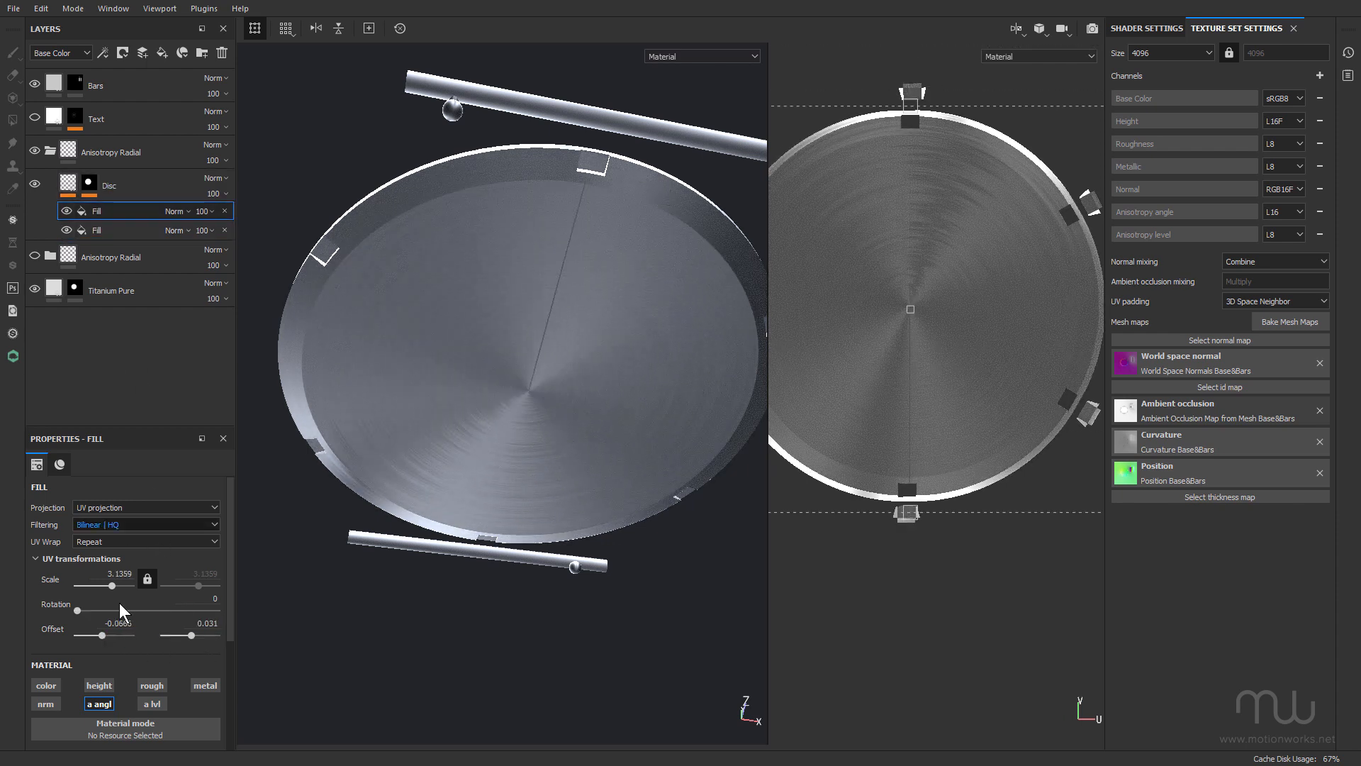
drag(107, 635, 101, 635)
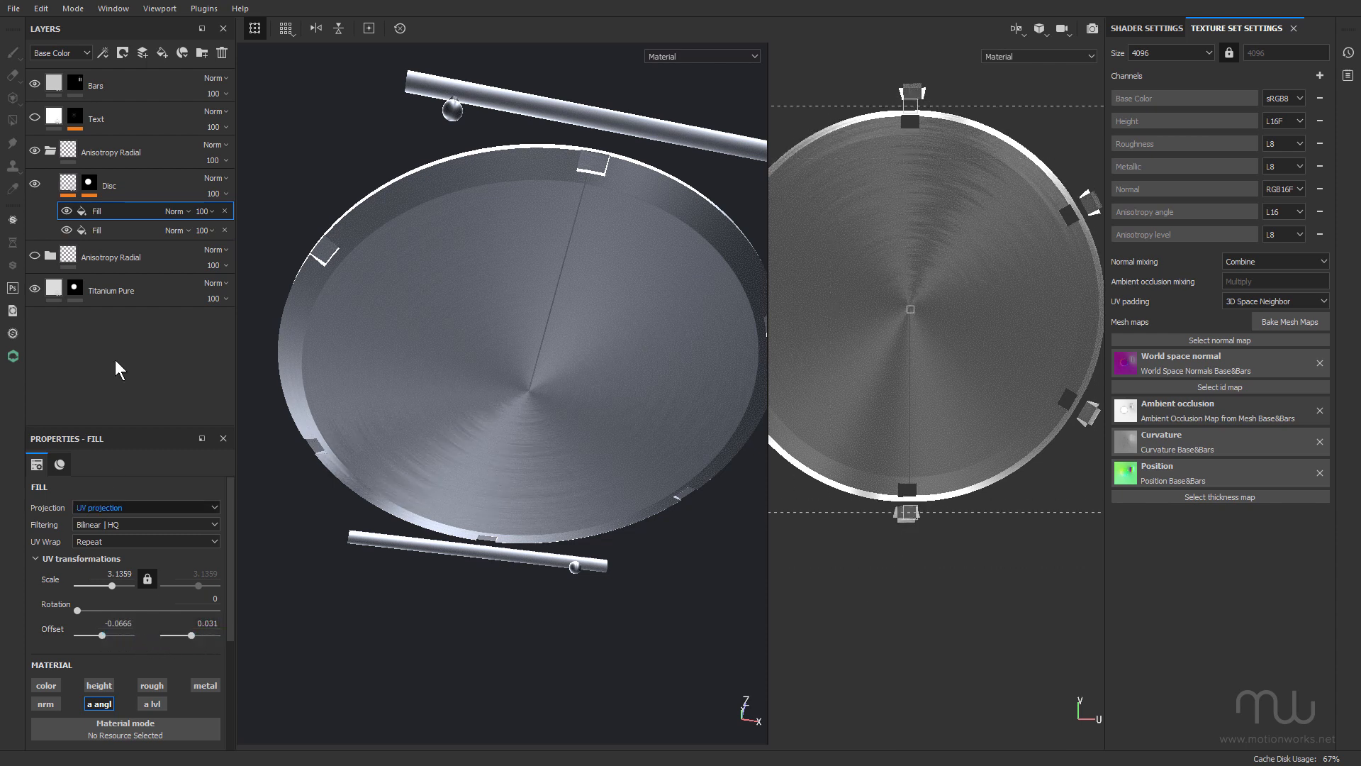
click(130, 230)
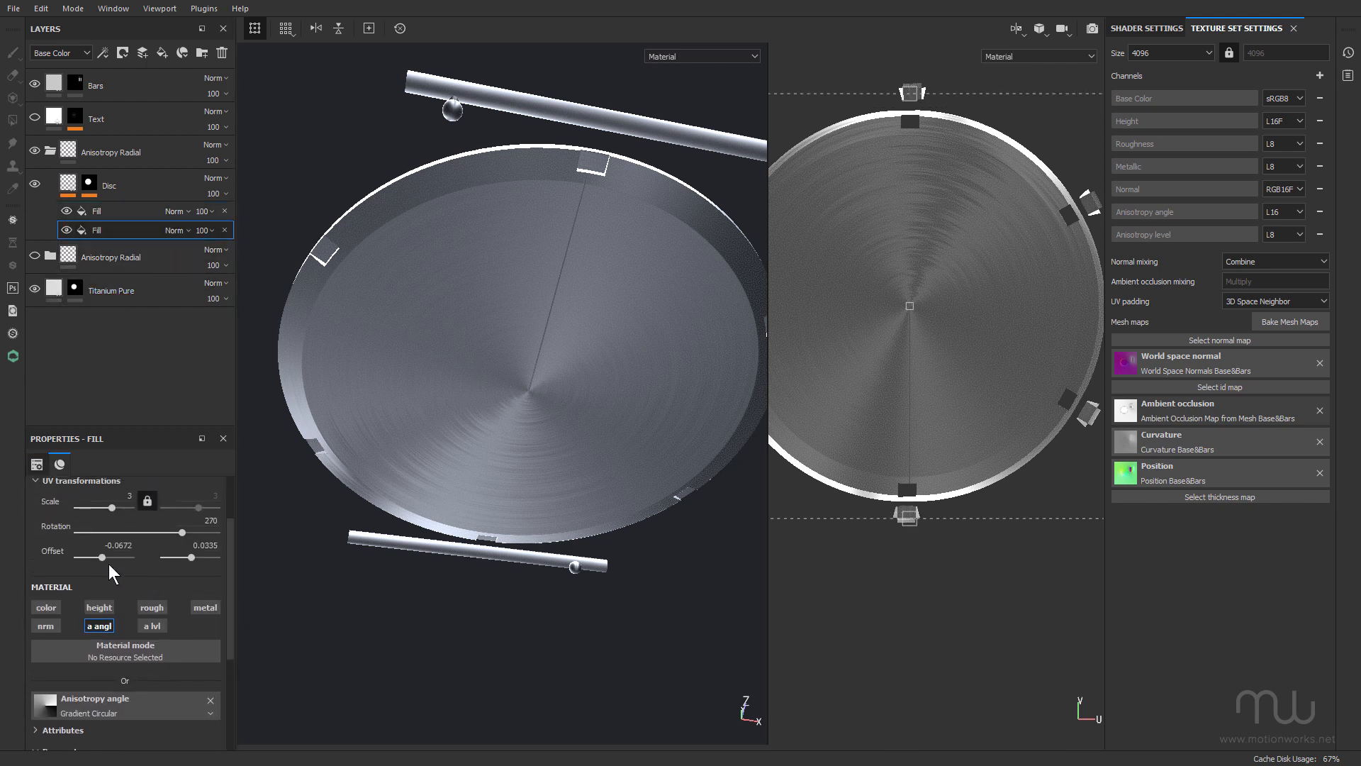
drag(106, 557, 102, 558)
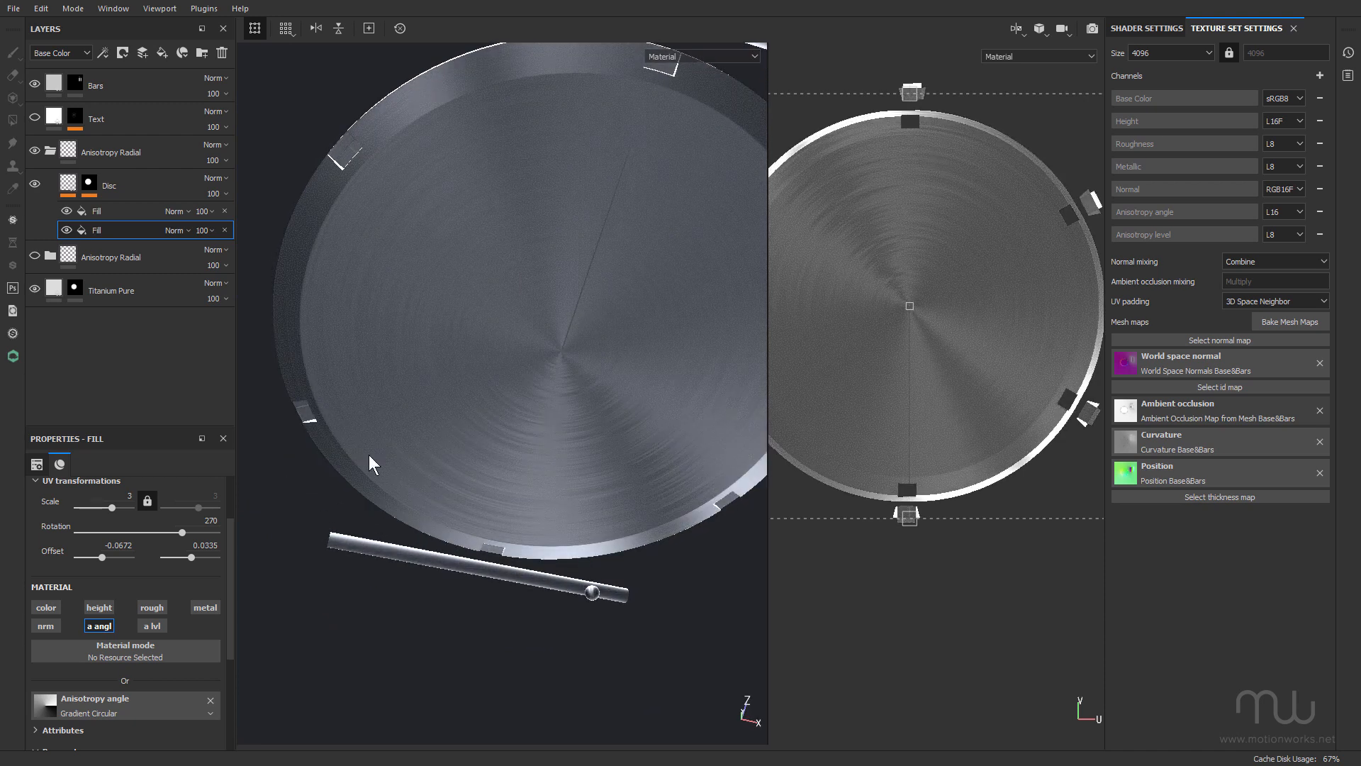
Select the upper Disc fill layer and compare it with the lower fill layer.
click(130, 210)
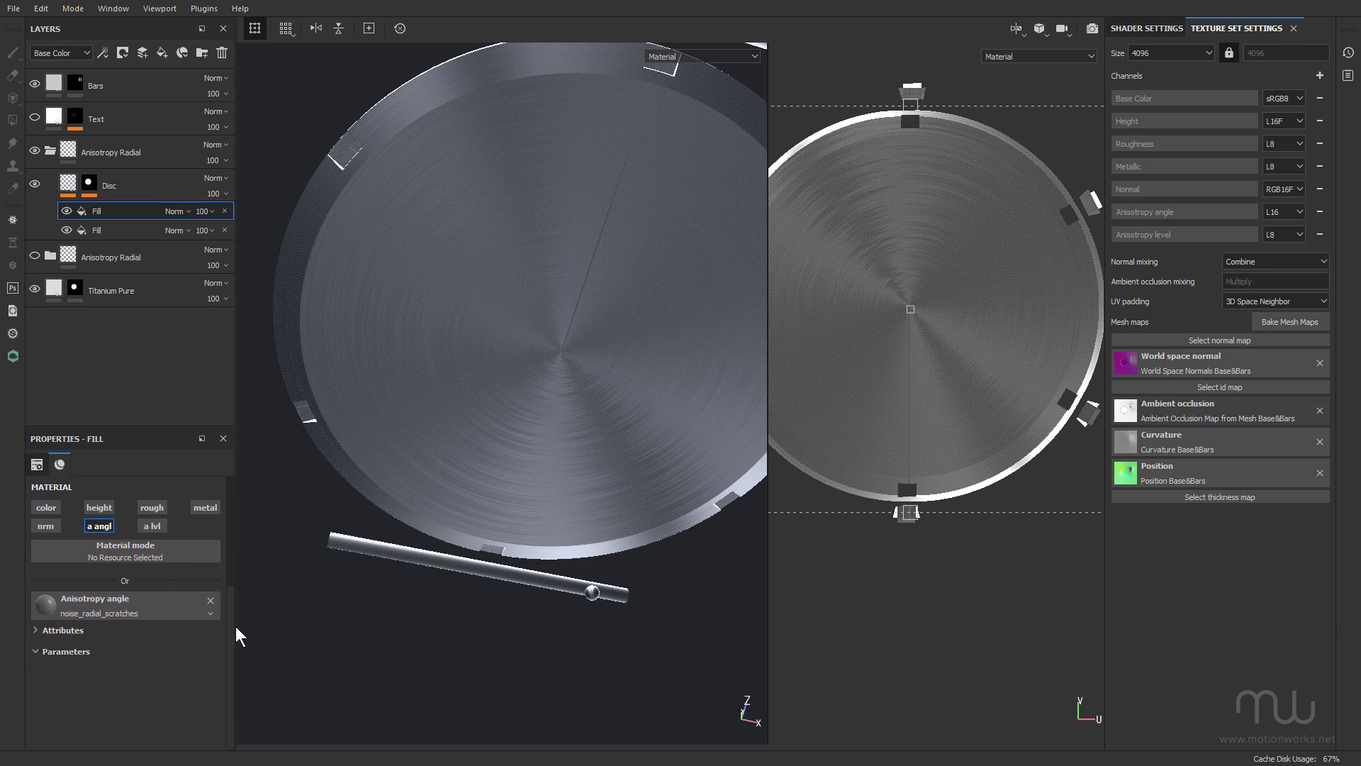
mouse_move(87, 604)
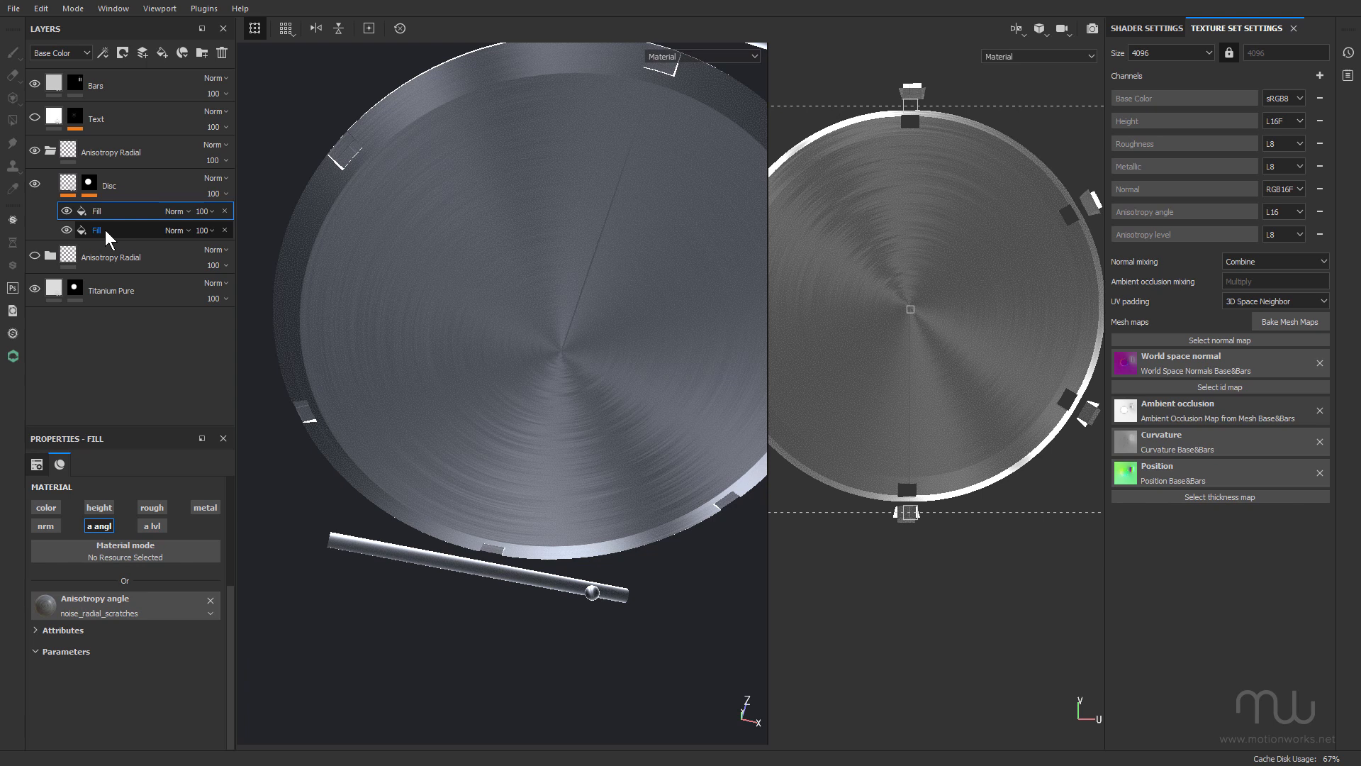
click(97, 230)
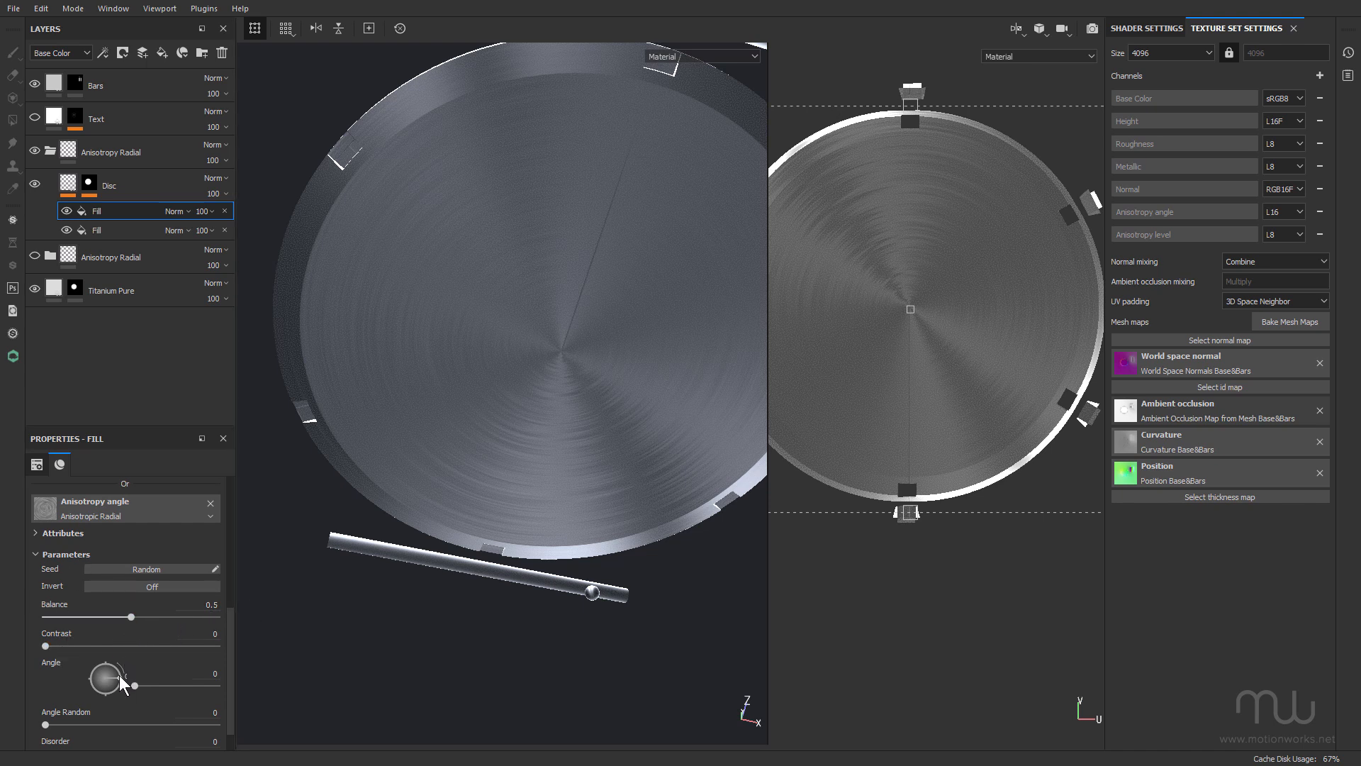
drag(107, 680, 148, 685)
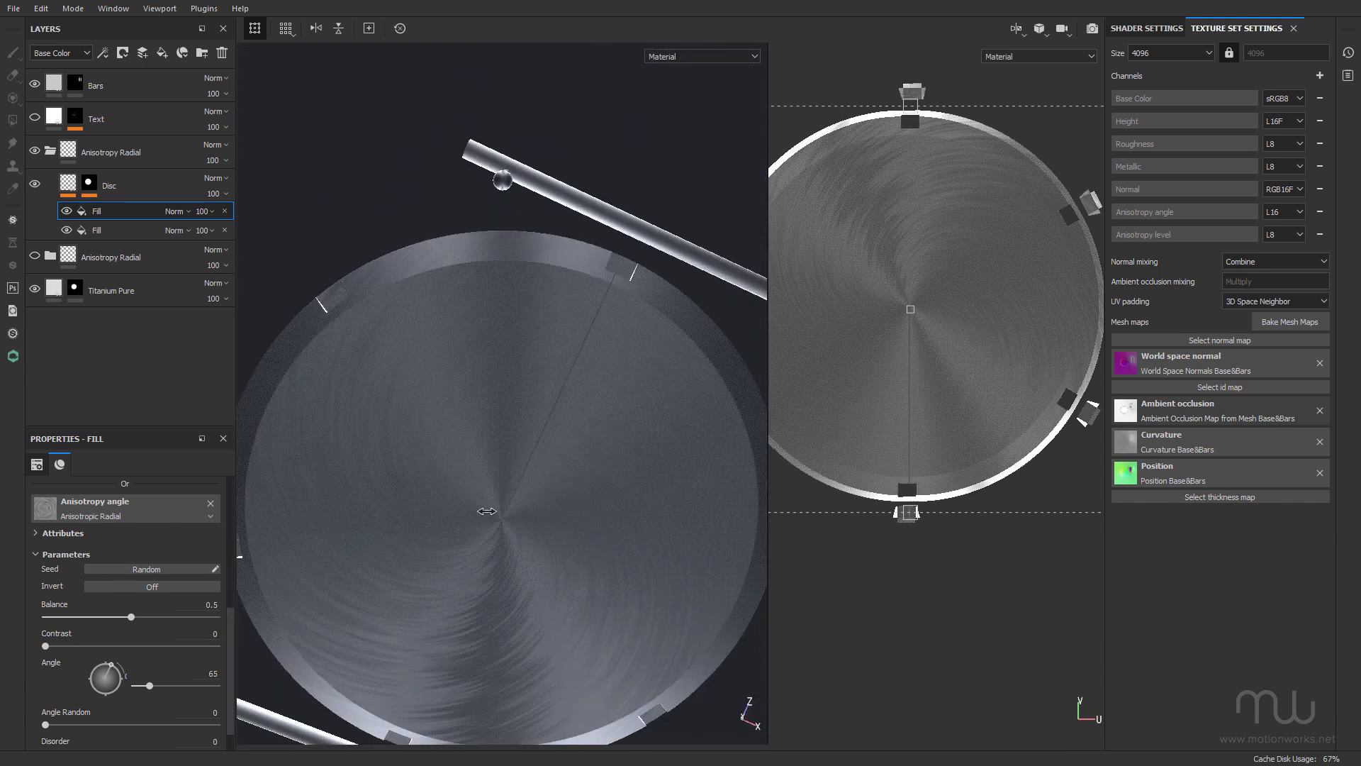
drag(117, 673, 103, 699)
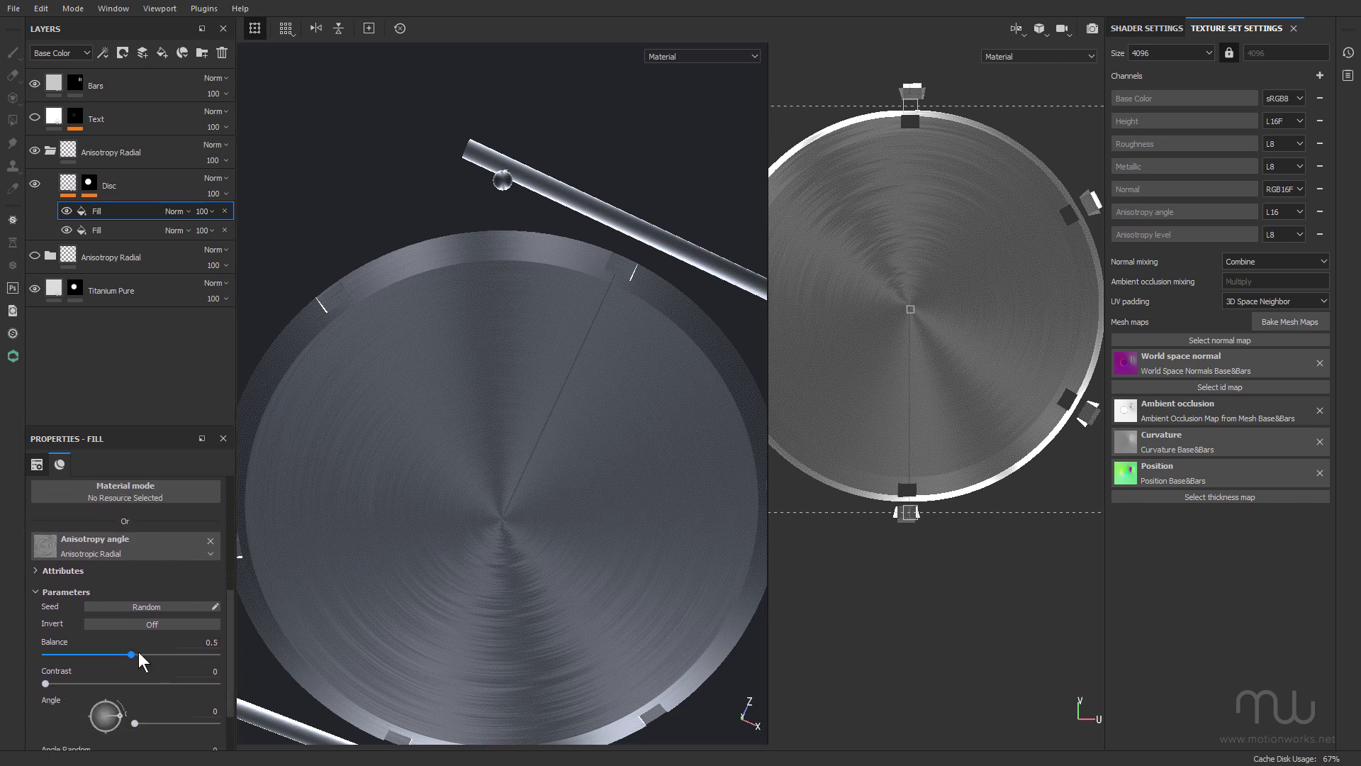
drag(133, 654, 119, 654)
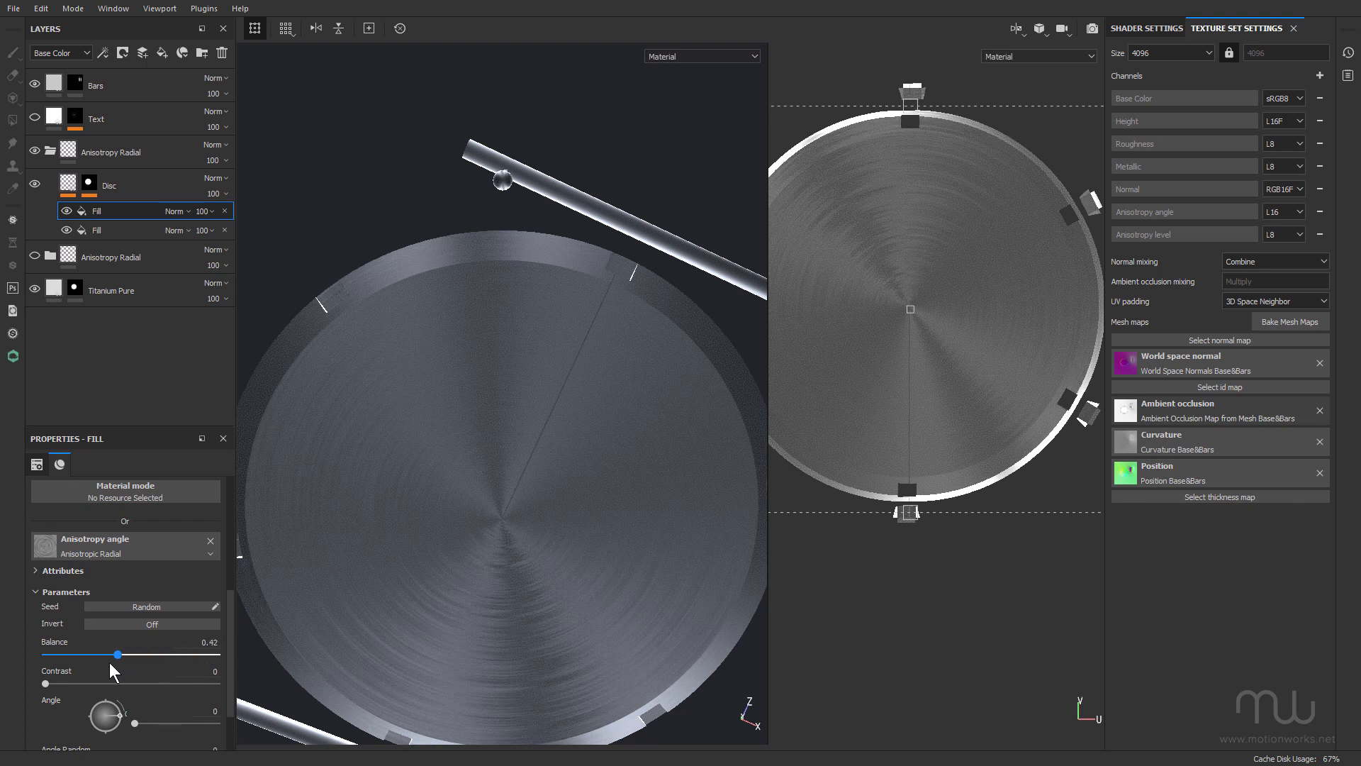
drag(117, 654, 127, 654)
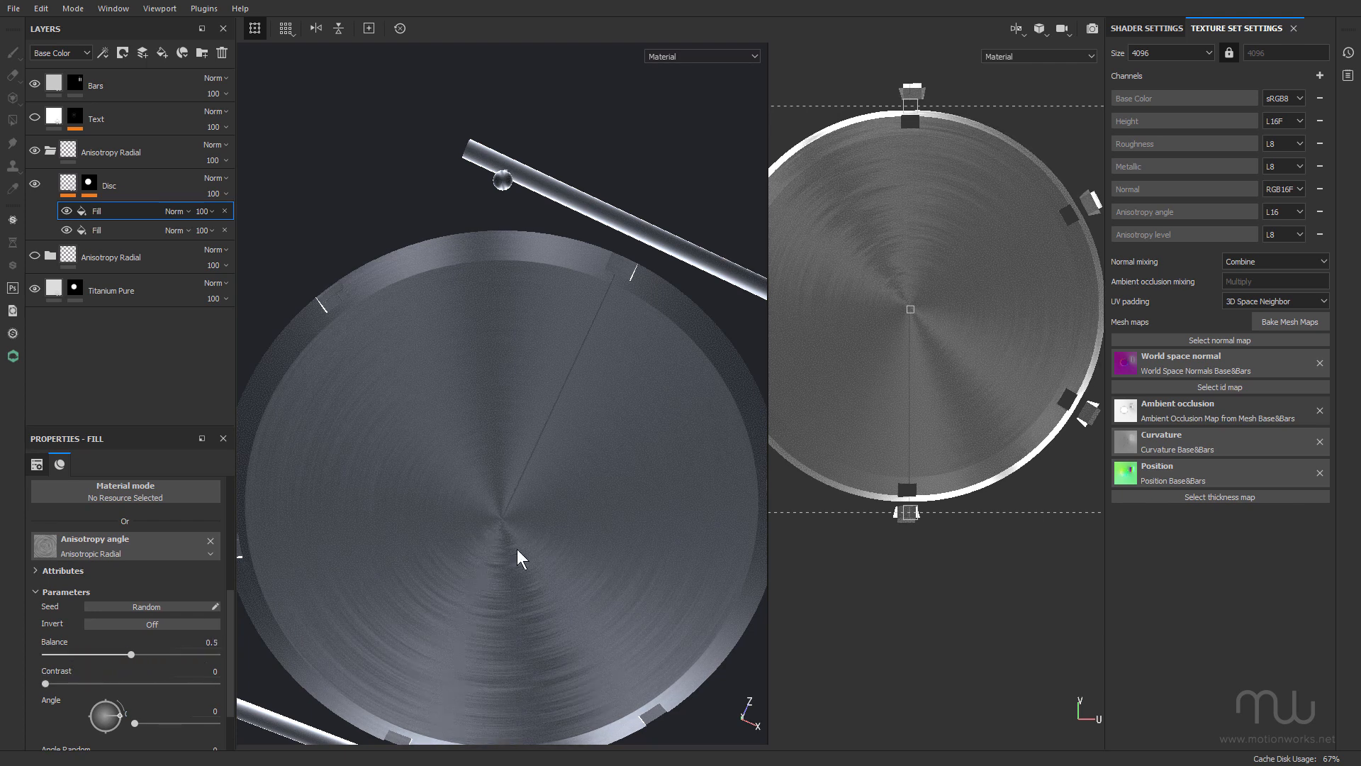